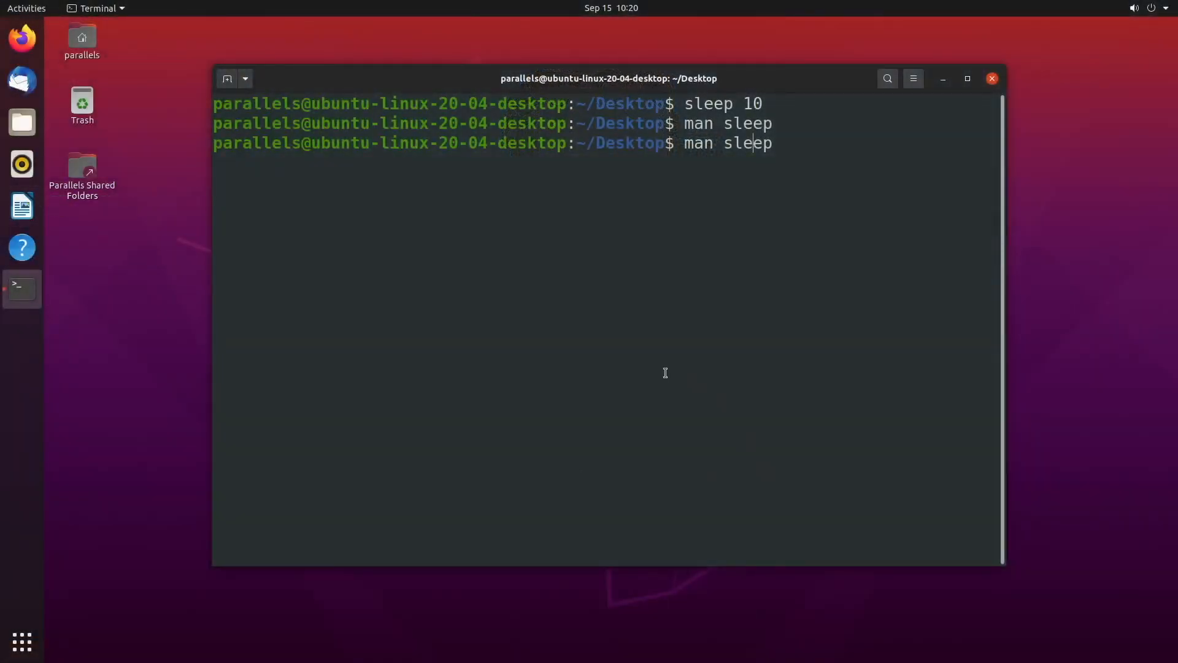
mouse_move(376, 86)
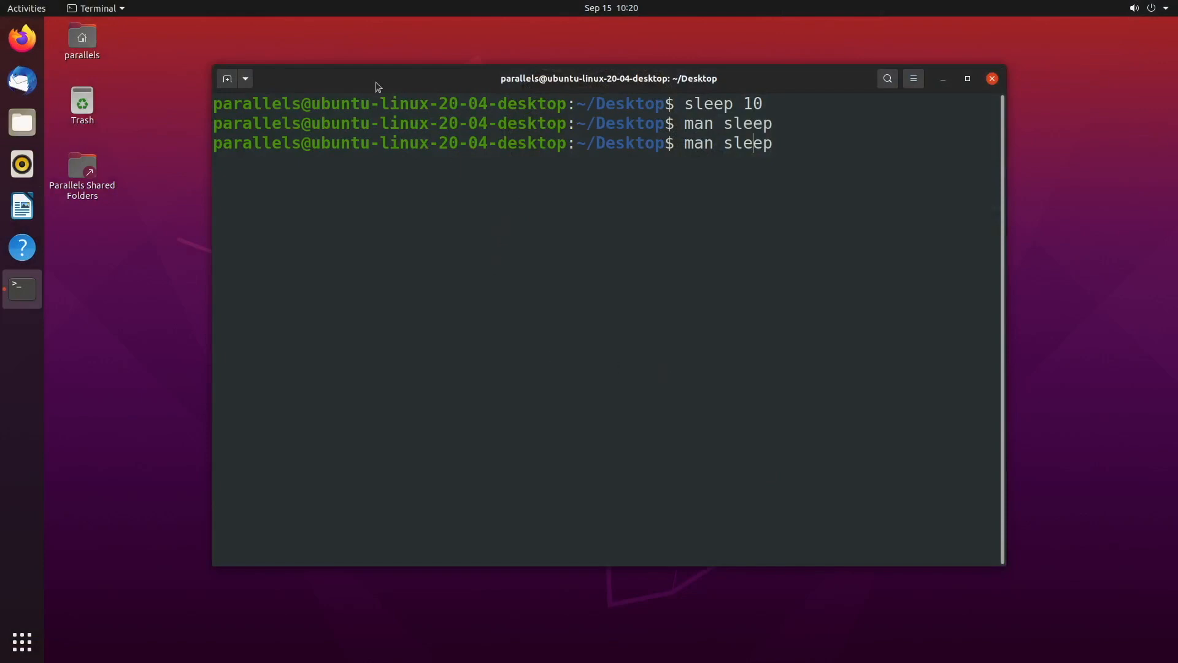
mouse_move(392, 216)
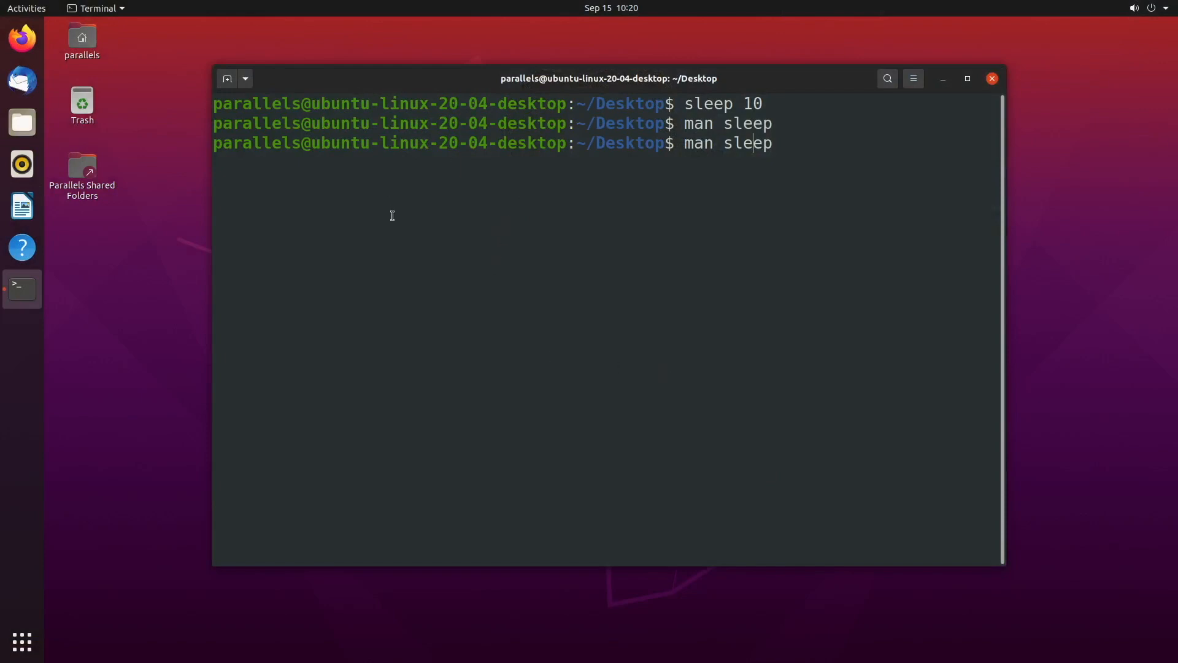
- Look over the Unnamed profile's settings and actions in Preferences
left_click(96, 8)
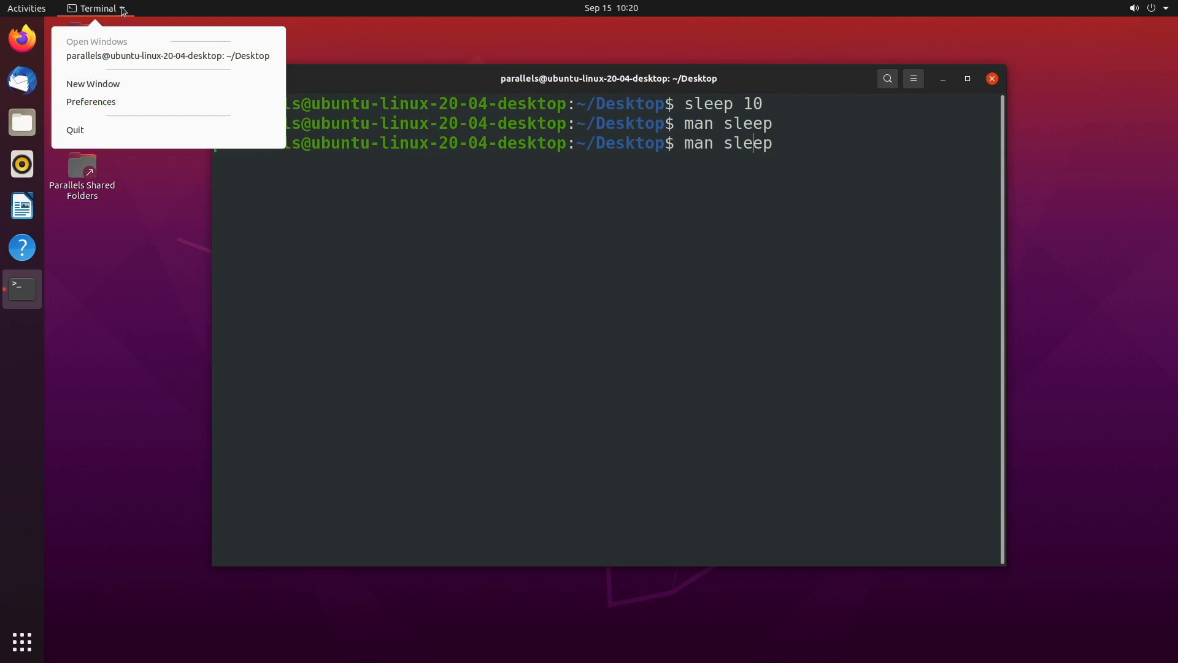
left_click(123, 105)
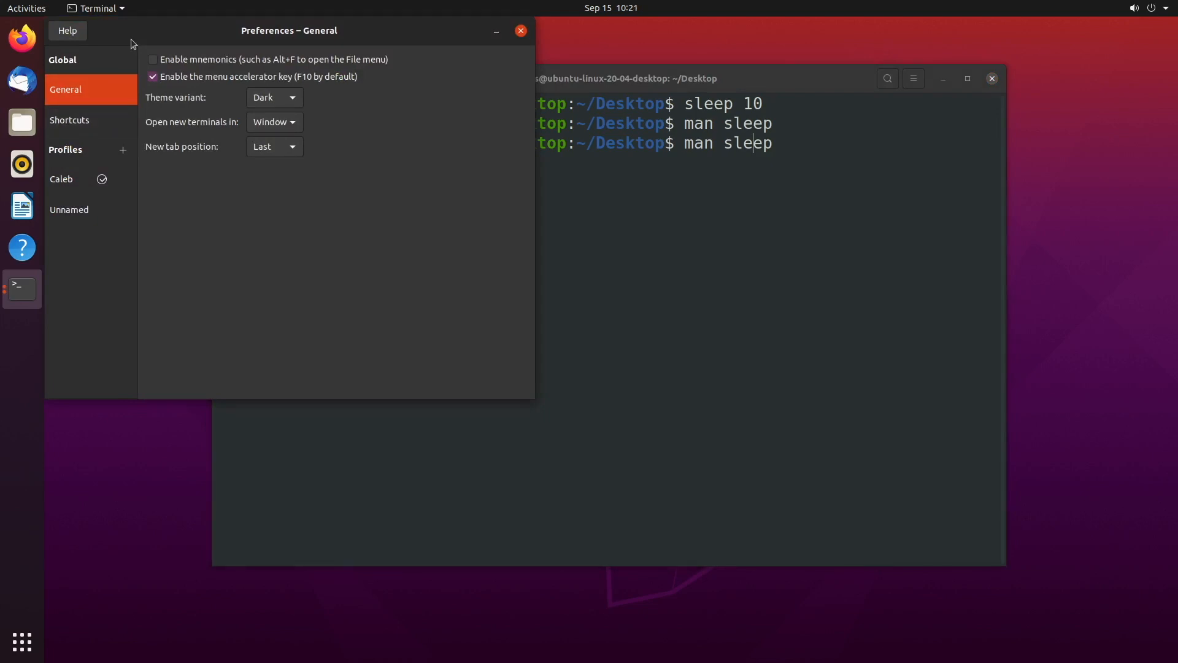
mouse_move(96, 210)
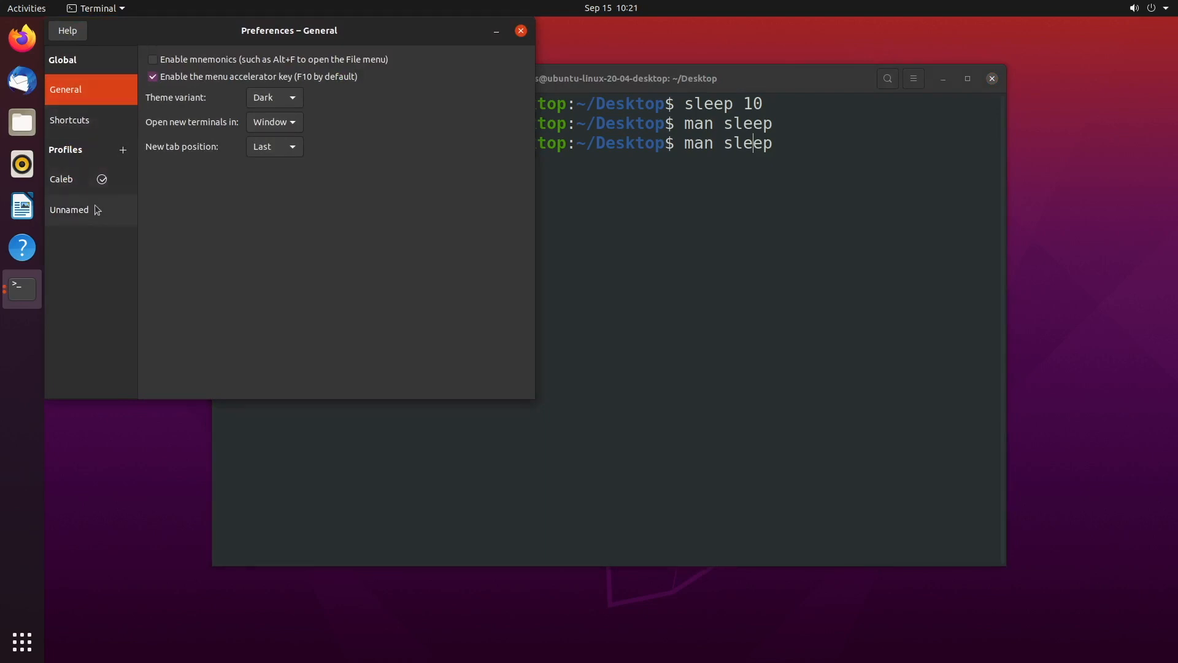
left_click(122, 209)
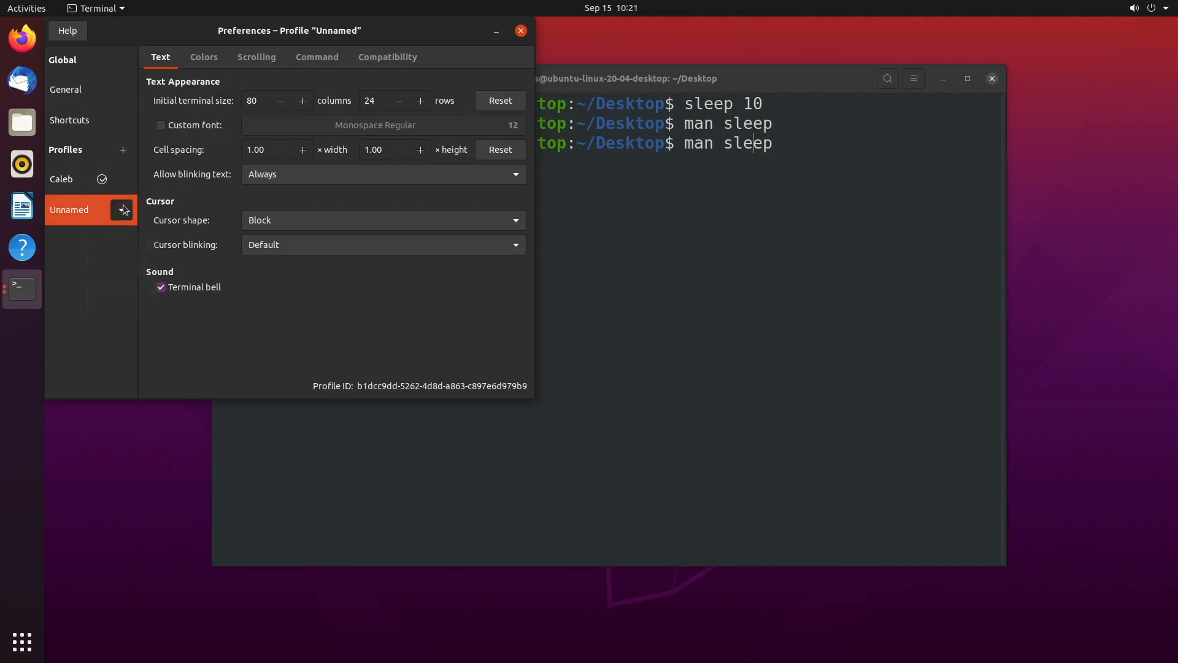
left_click(520, 31)
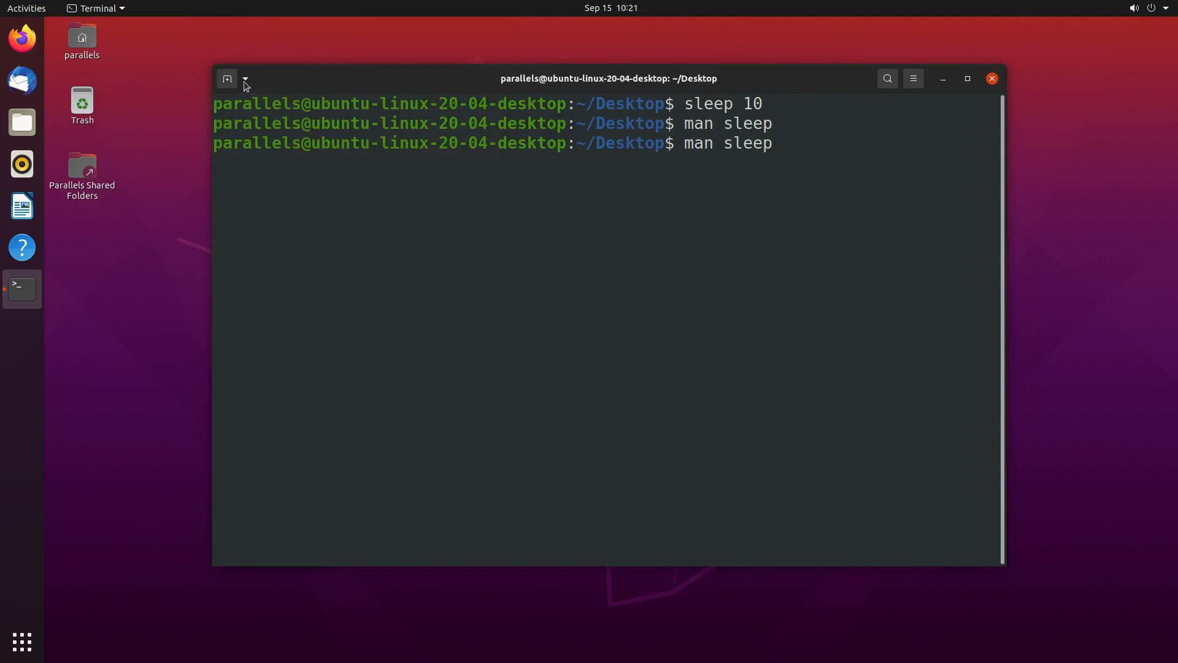
- Check the new-terminal profile list offering Caleb and Unnamed, and show it again
left_click(244, 78)
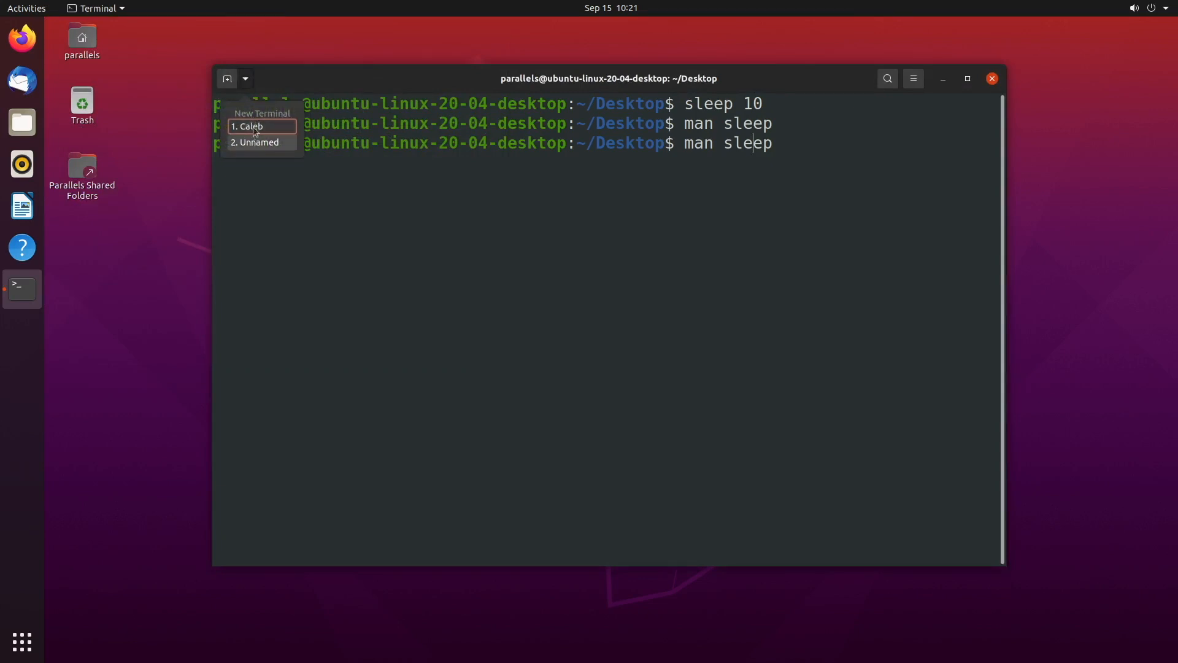
left_click(246, 126)
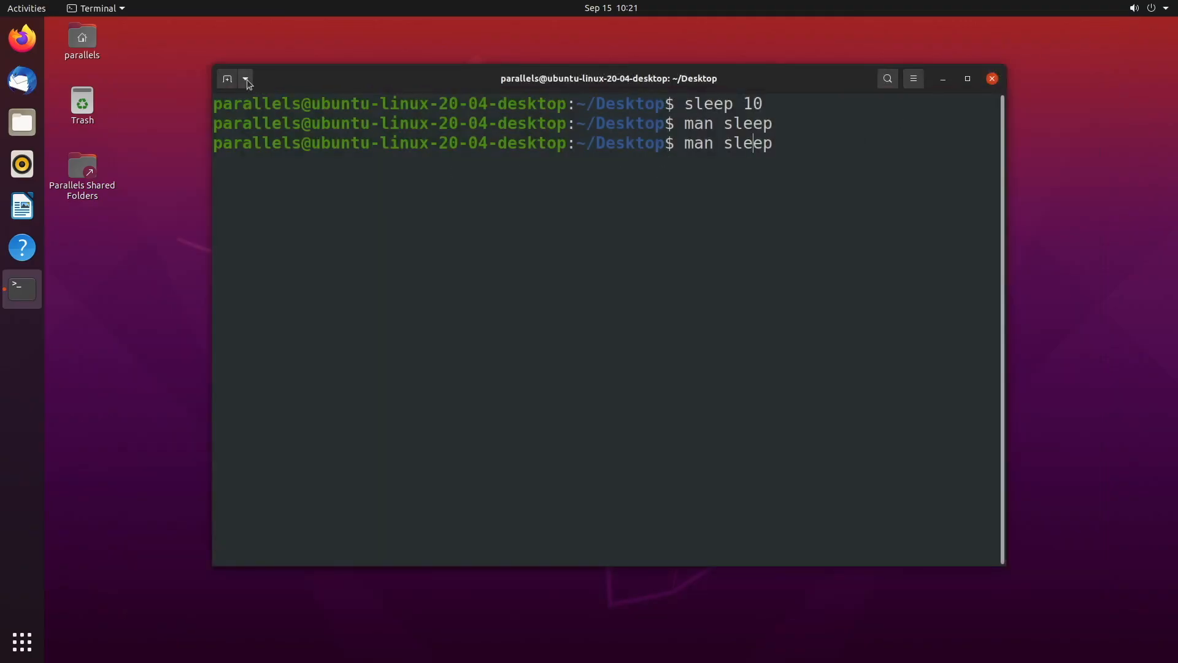
left_click(244, 78)
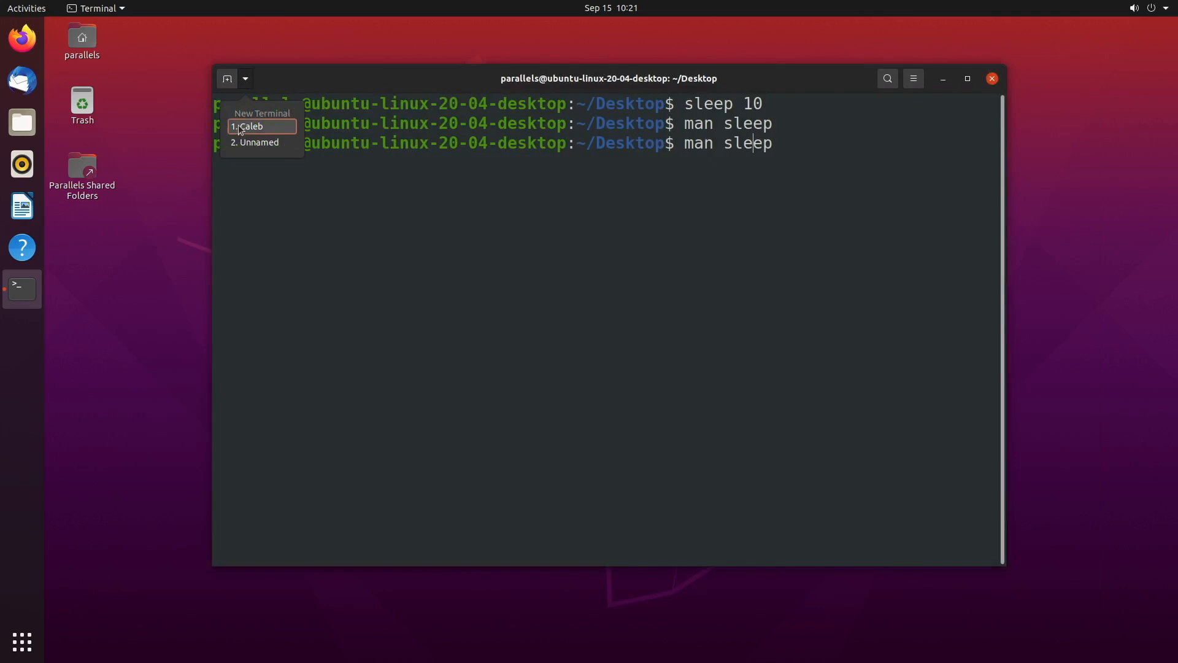
mouse_move(269, 87)
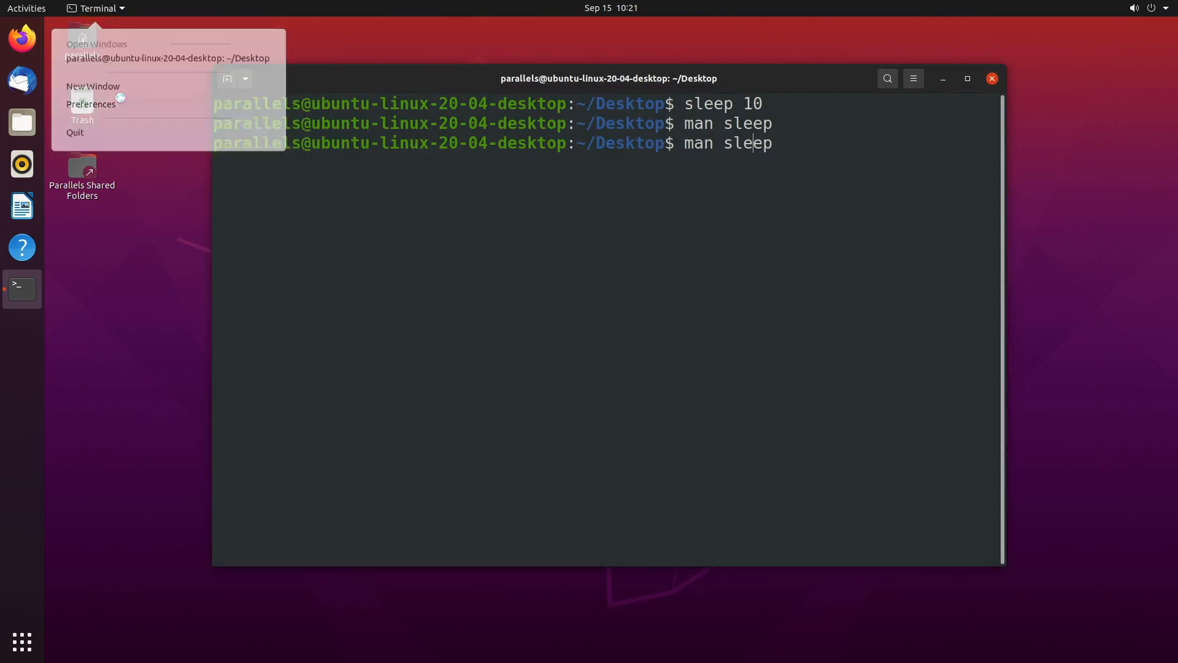
- View the Caleb profile's settings and make Caleb the default profile
left_click(91, 103)
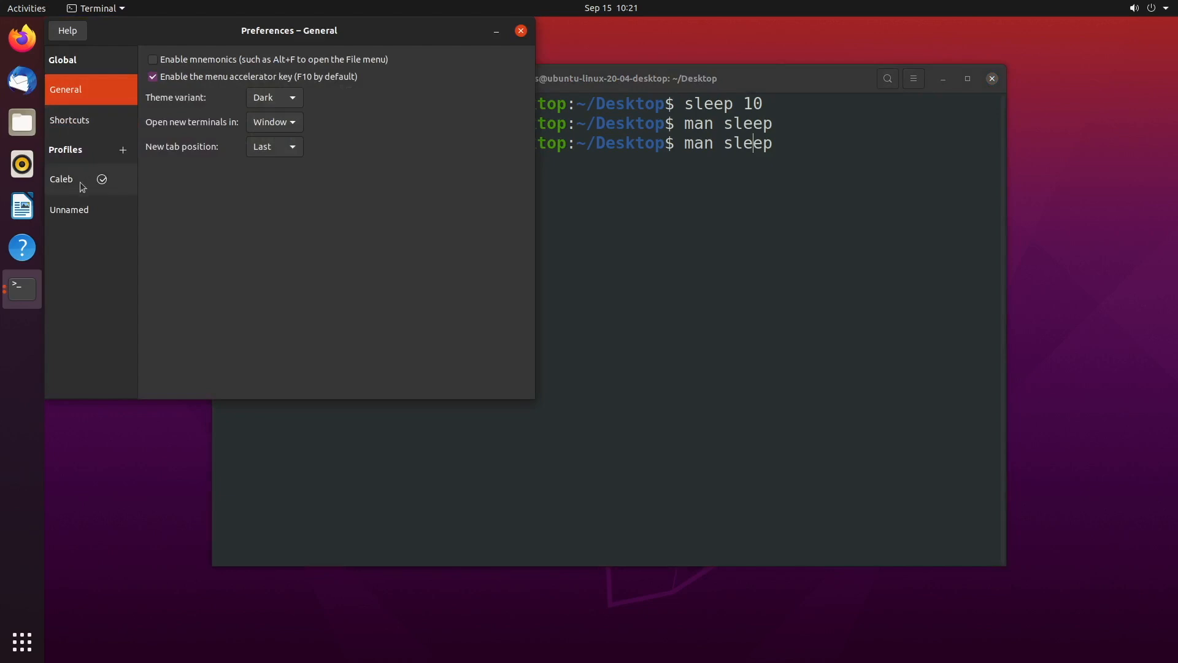
left_click(62, 179)
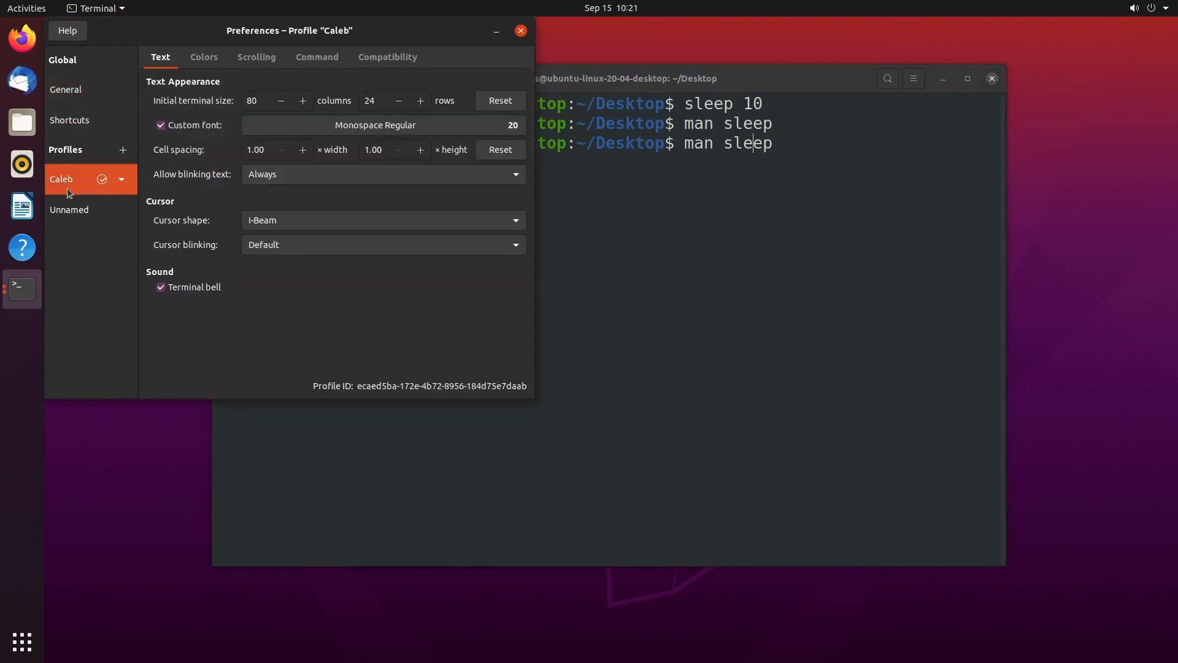
mouse_move(106, 220)
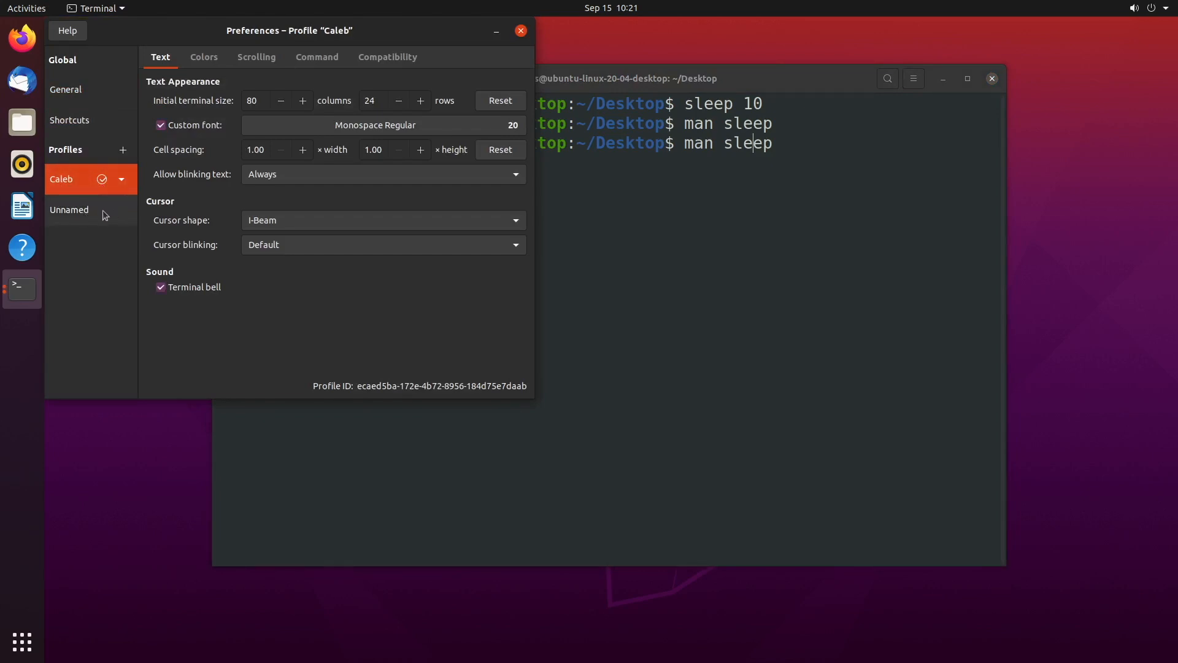
left_click(121, 209)
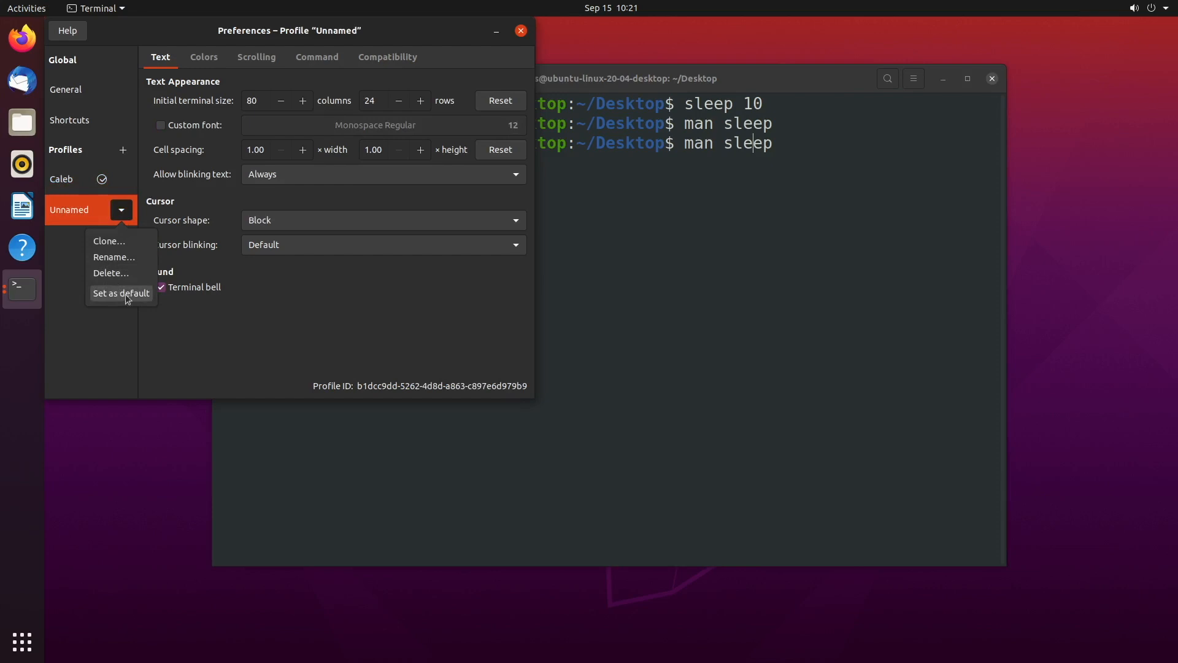
left_click(120, 293)
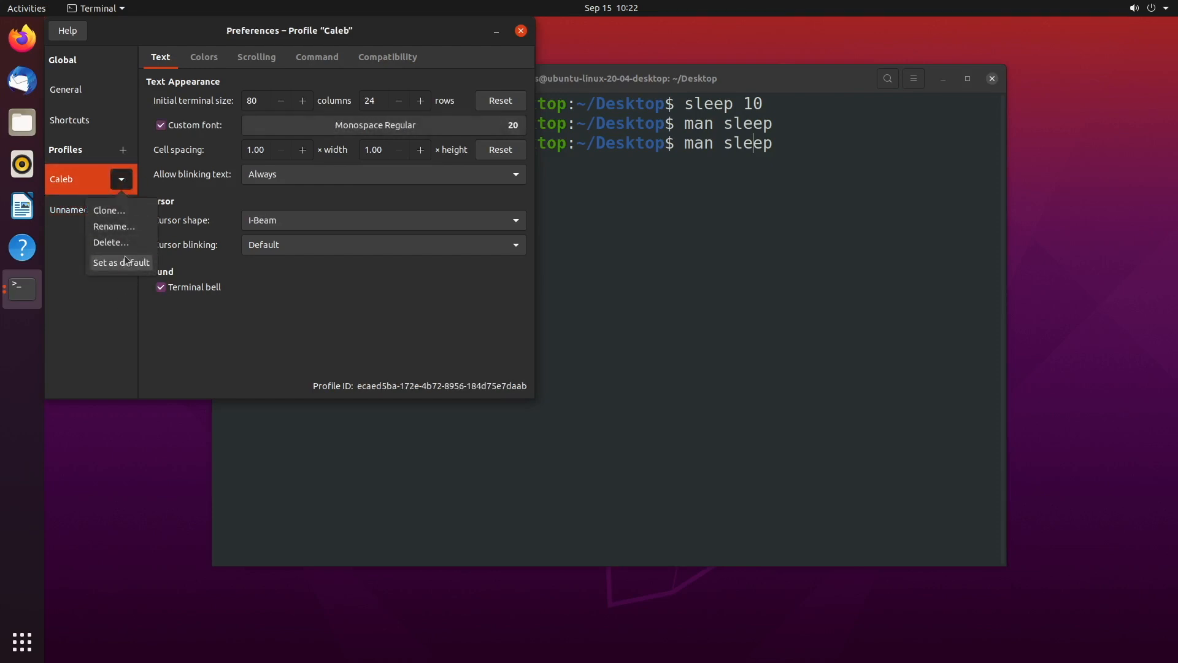
left_click(120, 263)
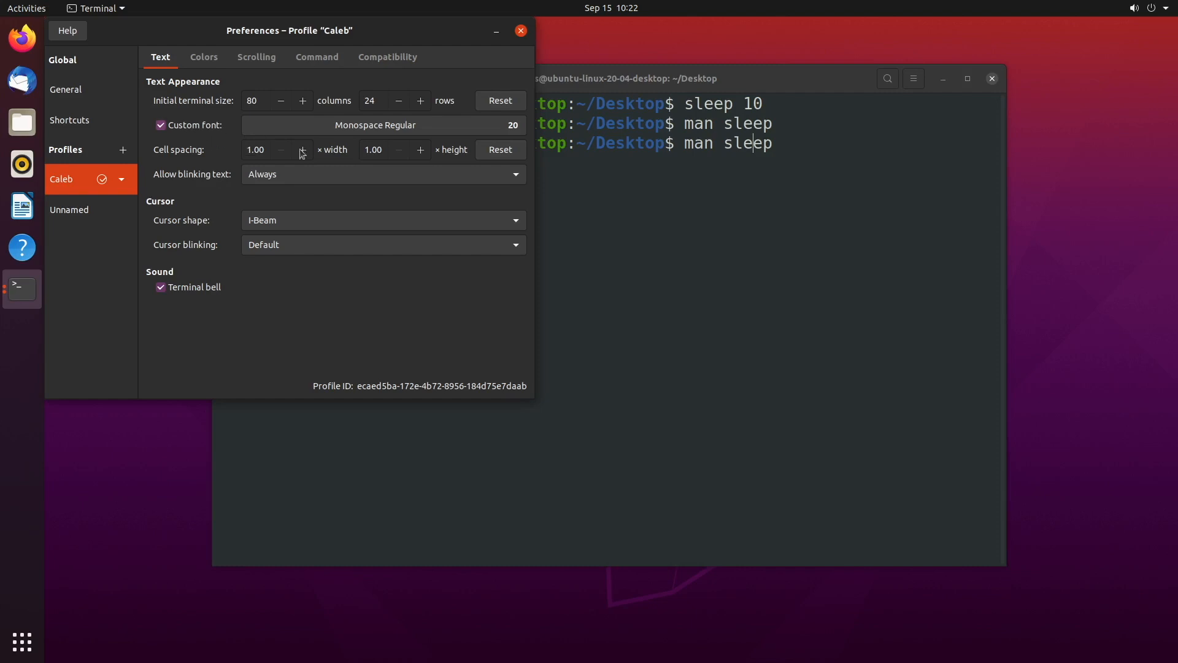
- Raise the Caleb profile's Monospace Regular font to 26 points
left_click(374, 125)
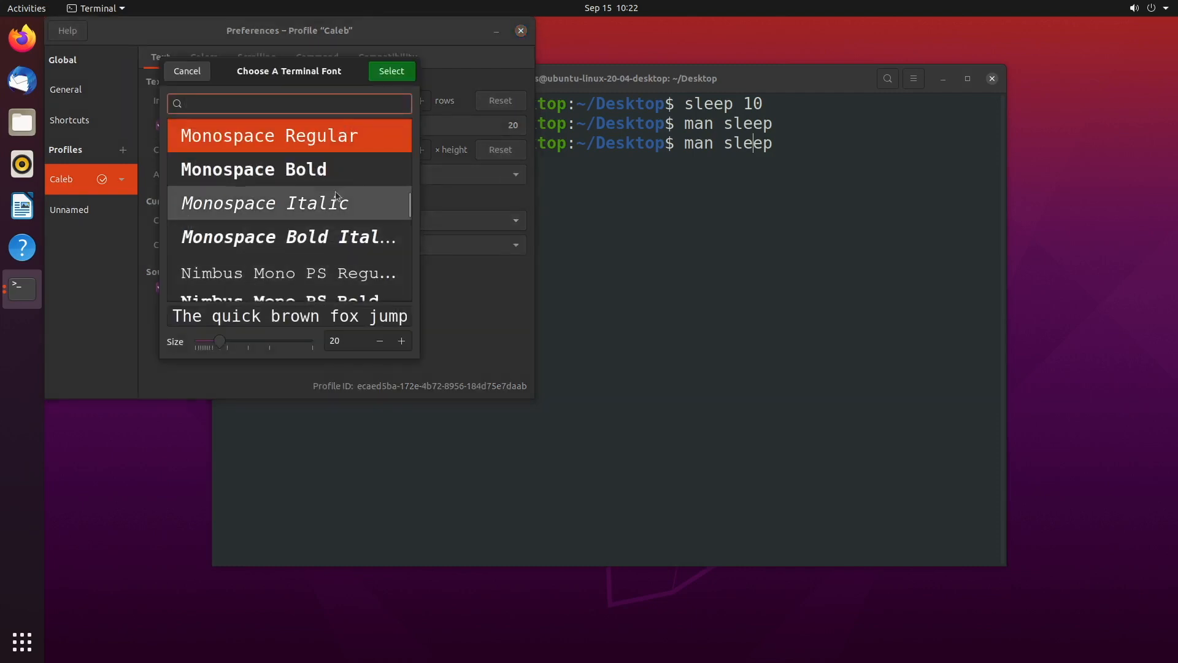
left_click(400, 342)
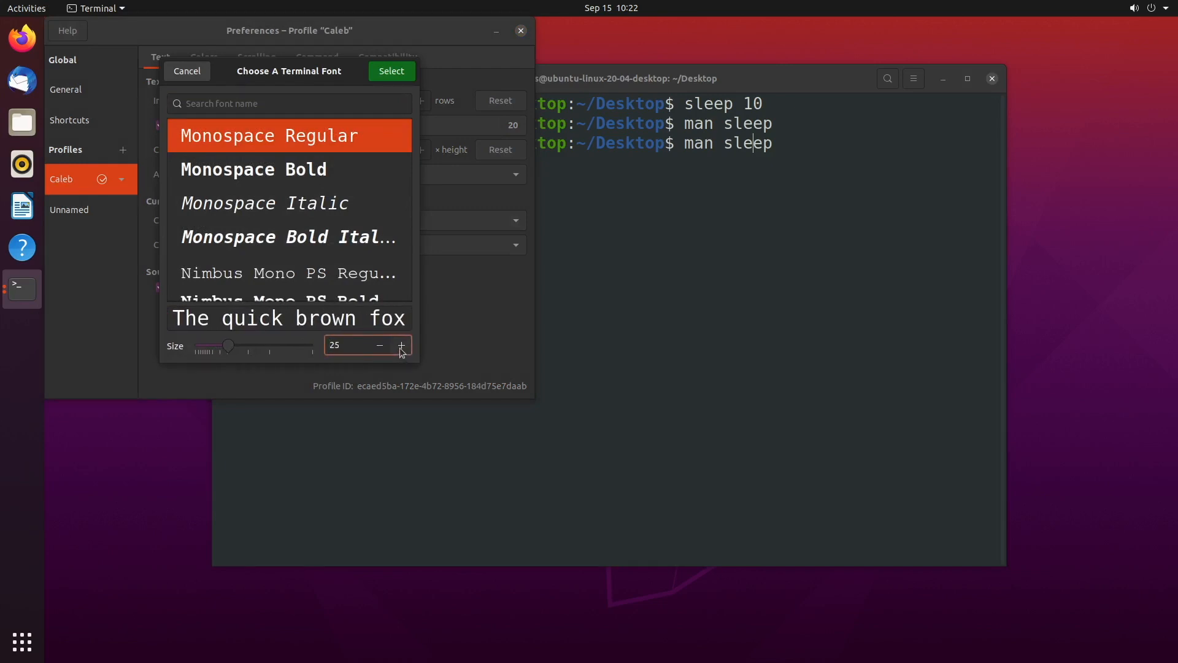
left_click(391, 71)
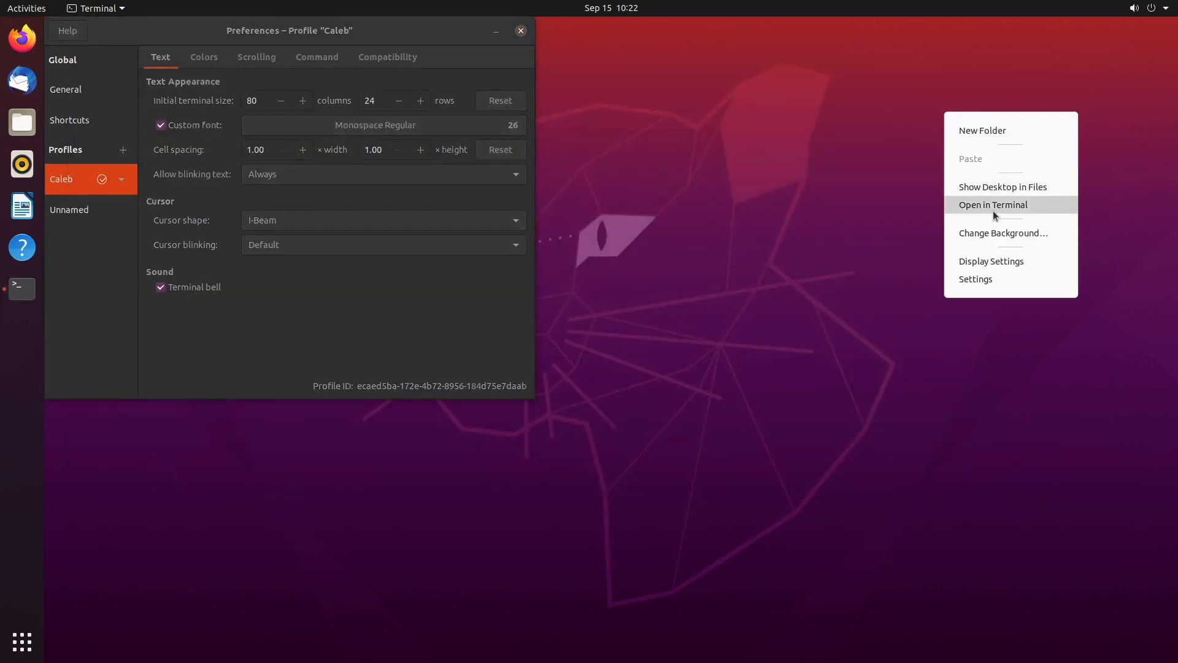
- Set the initial width to 16 columns and open a test terminal from the desktop
left_click(993, 205)
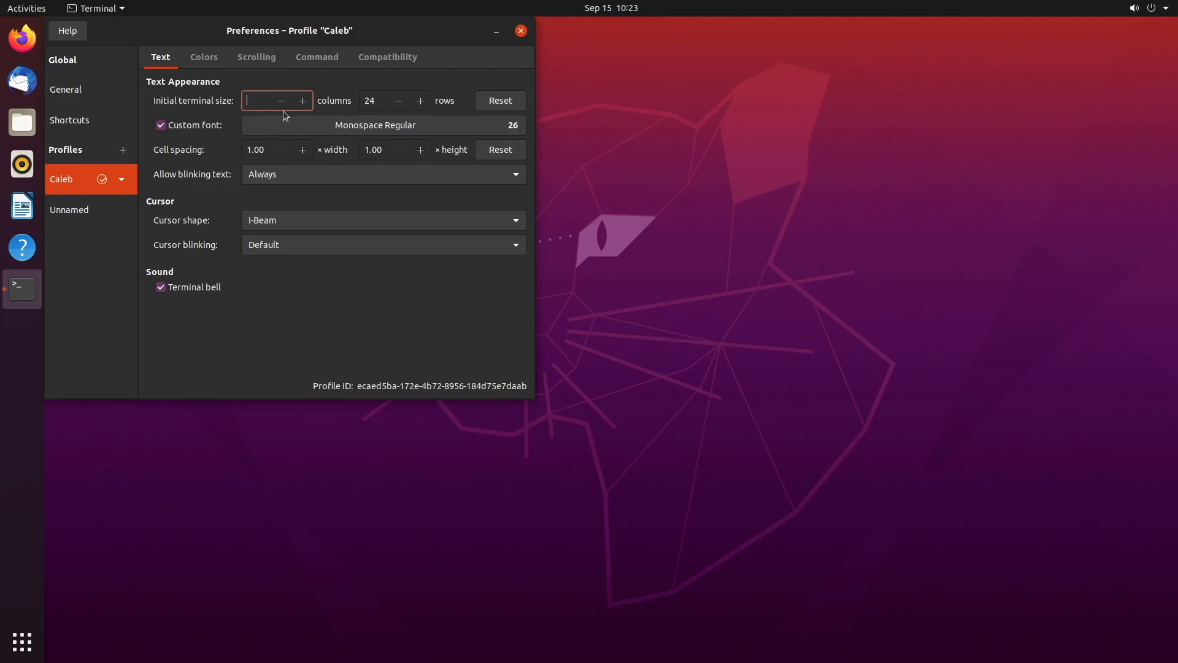
type("16")
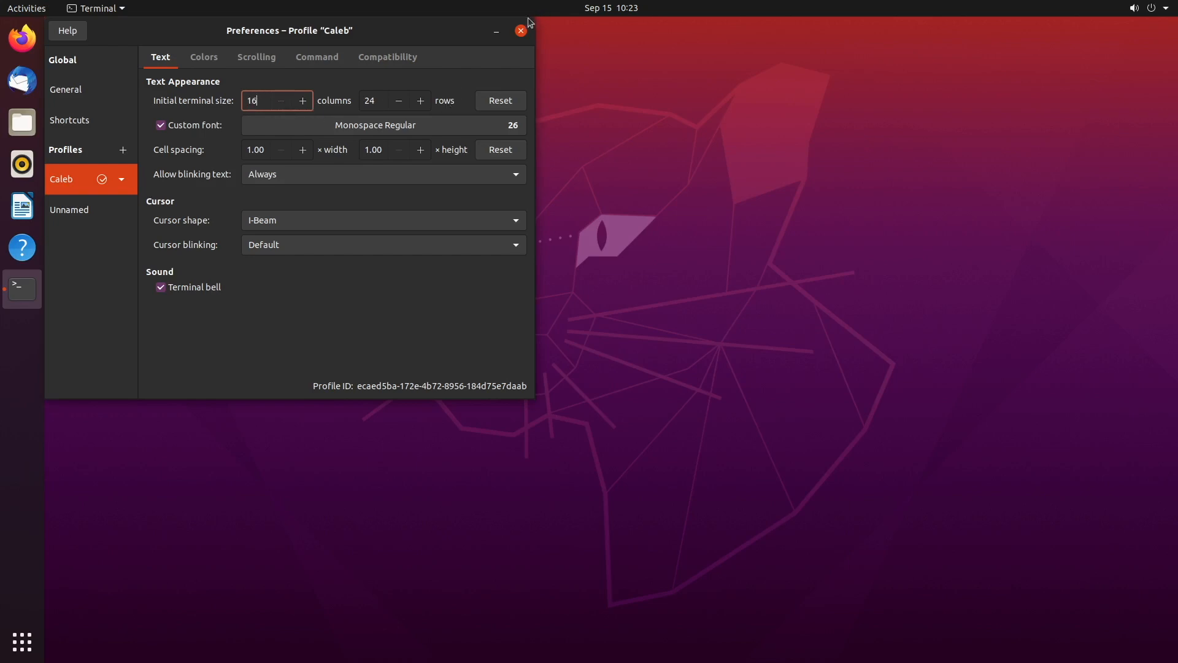
right_click(776, 191)
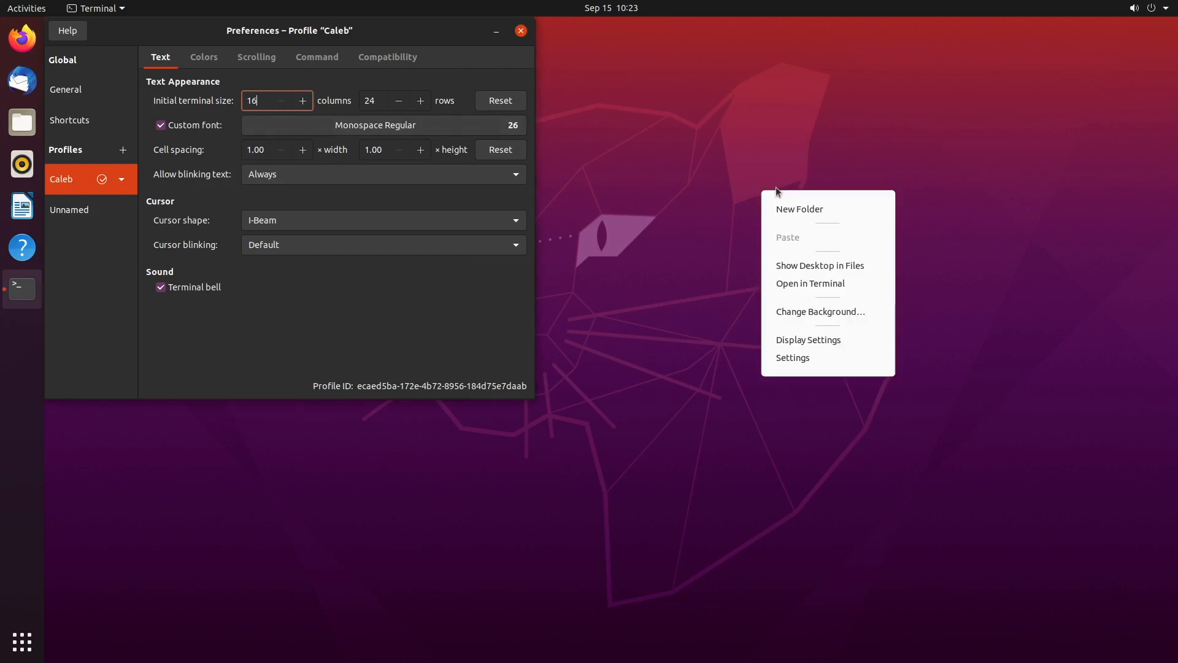
mouse_move(797, 290)
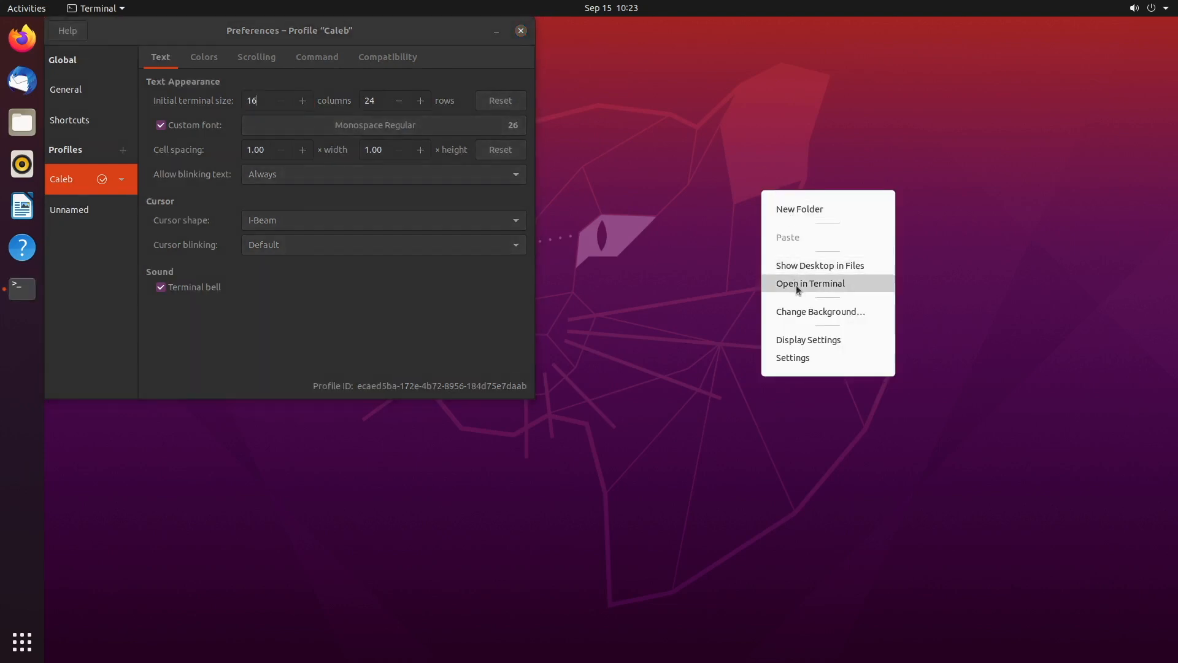
left_click(809, 284)
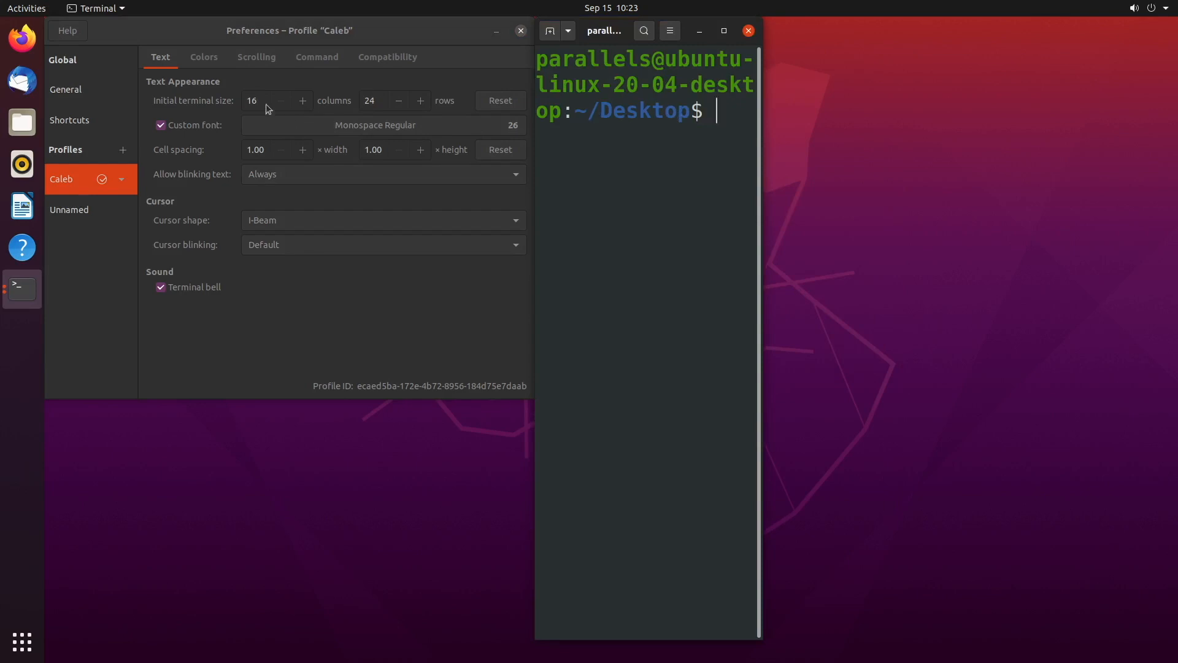
- Restore the initial terminal size to 80 columns by 24 rows and close the test terminal
left_click(262, 100)
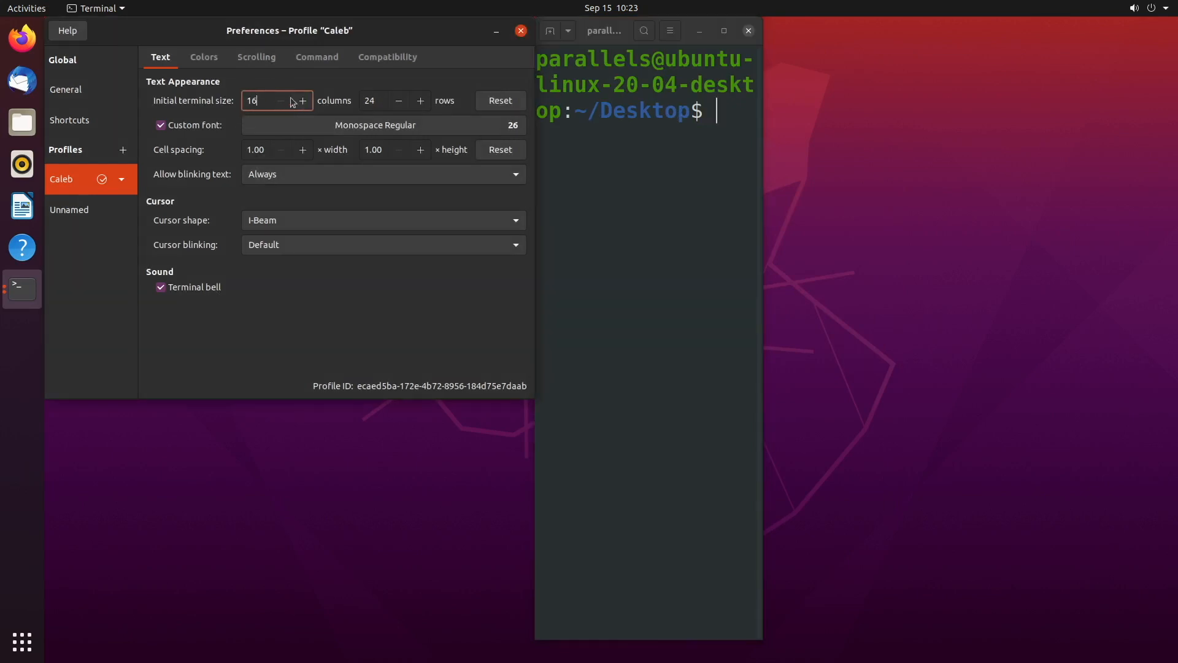
key("BackSpace")
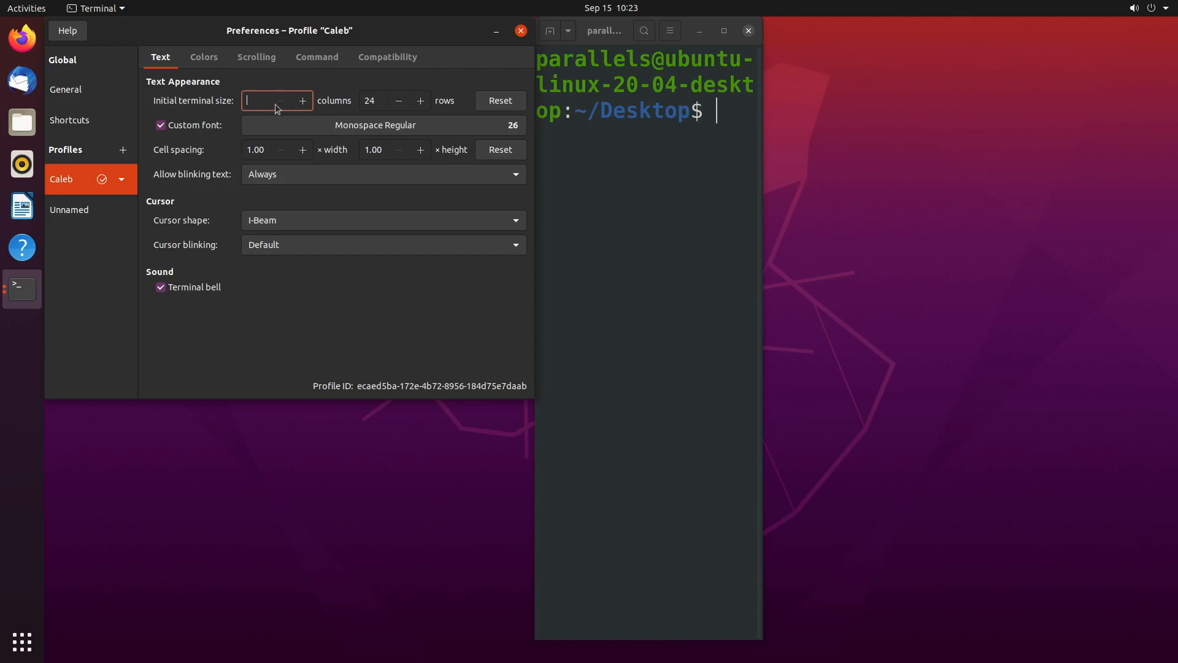
type("80")
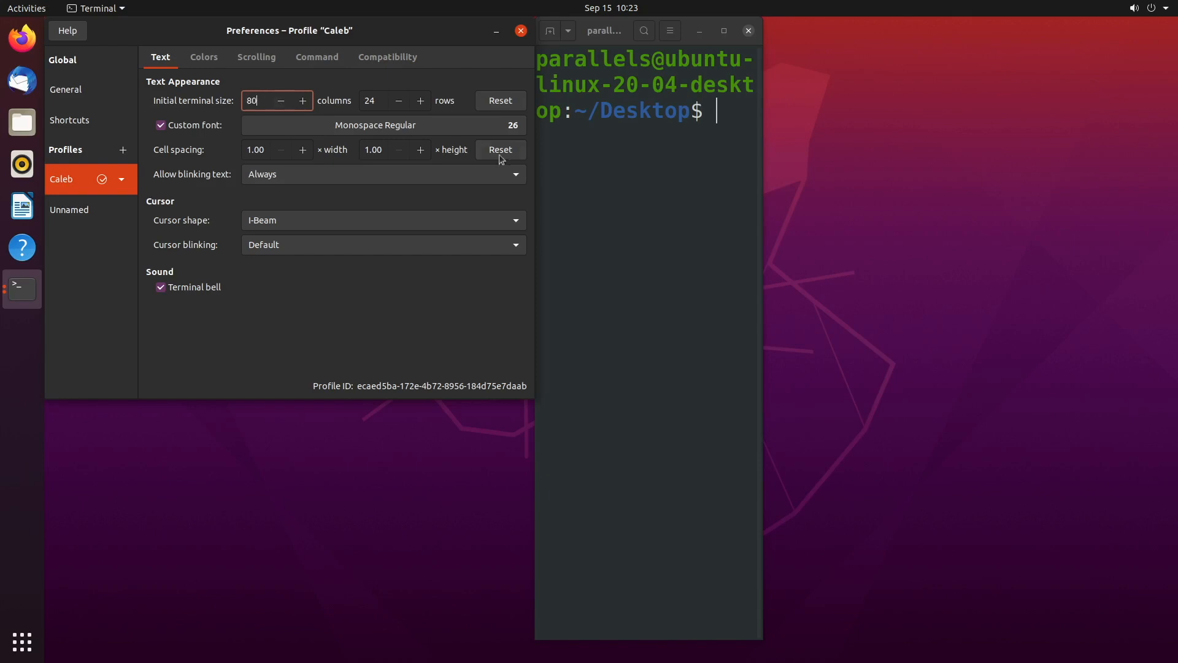
left_click(569, 31)
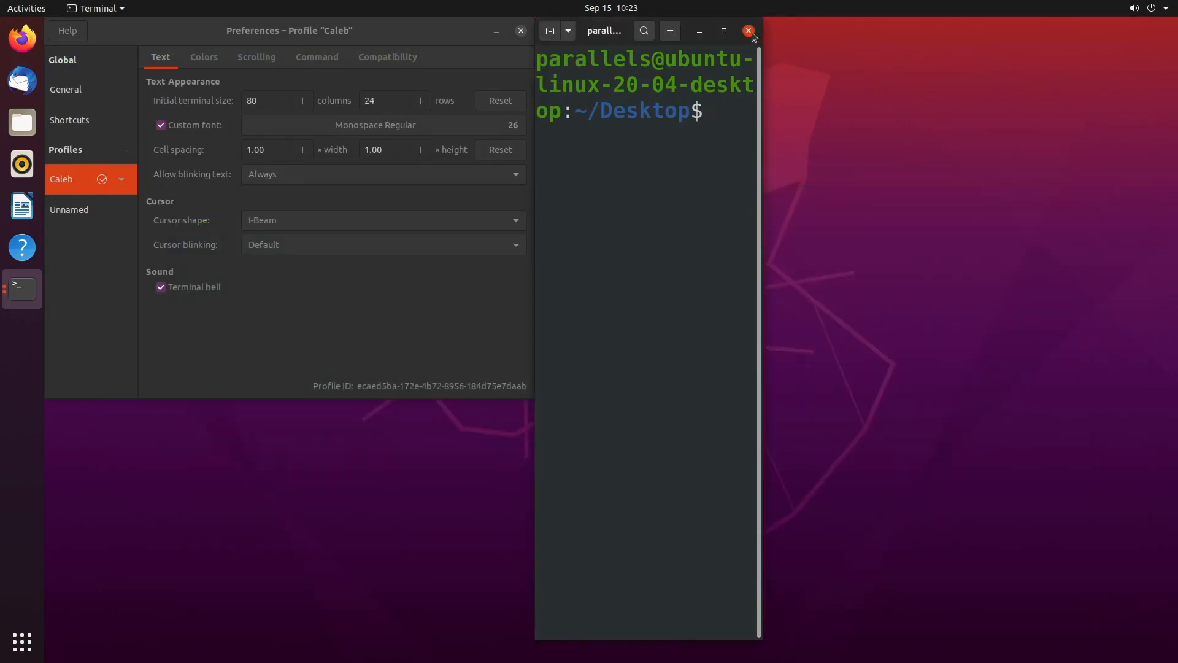
left_click(747, 30)
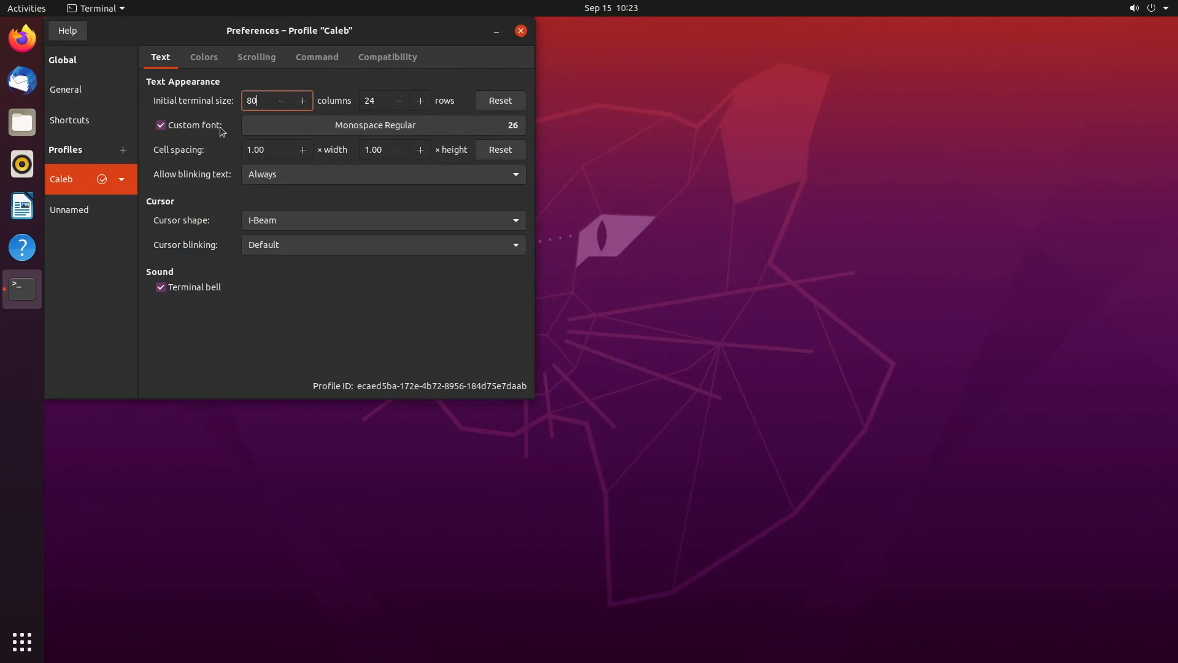
left_click(376, 125)
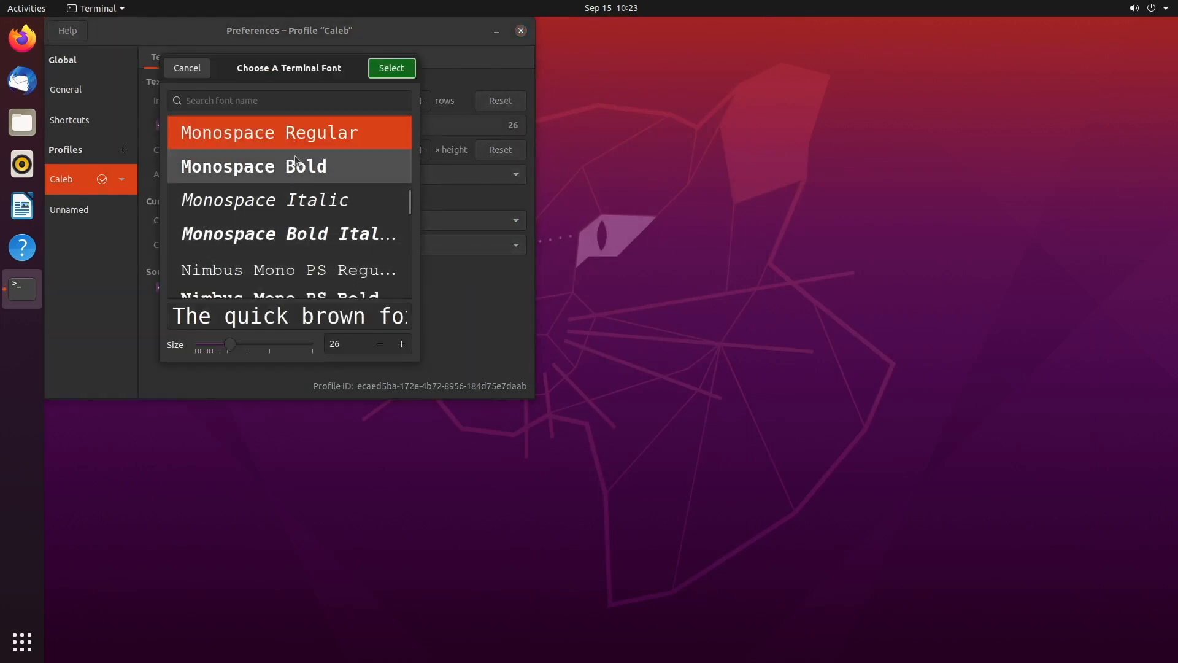
mouse_move(378, 200)
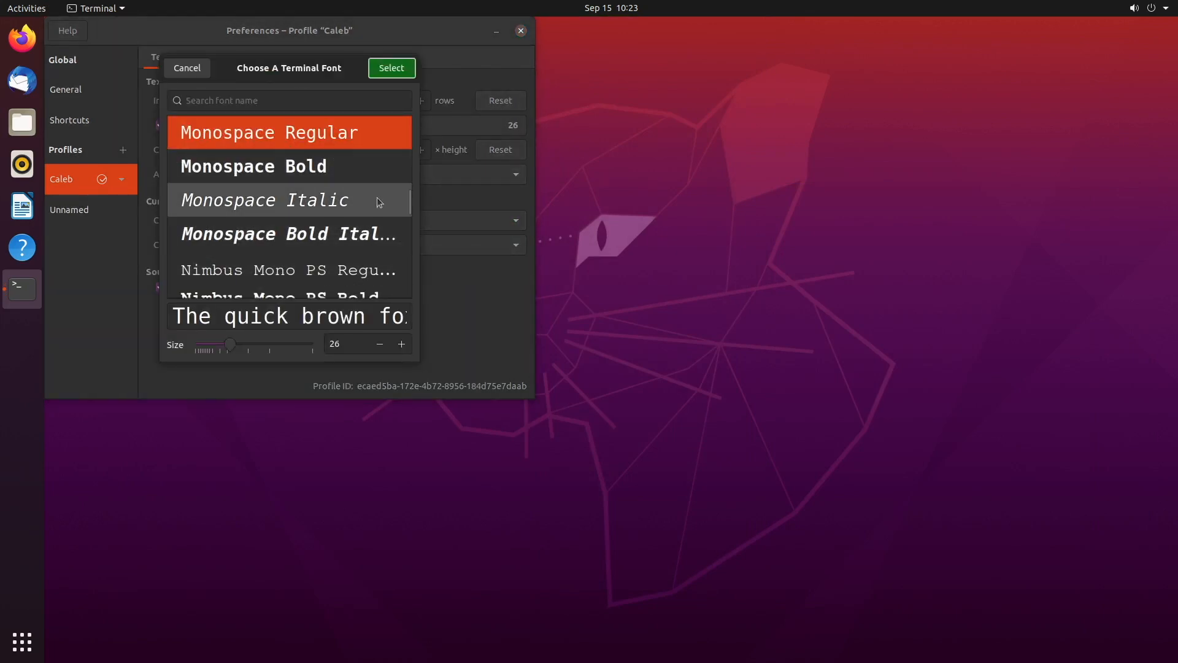
mouse_move(240, 339)
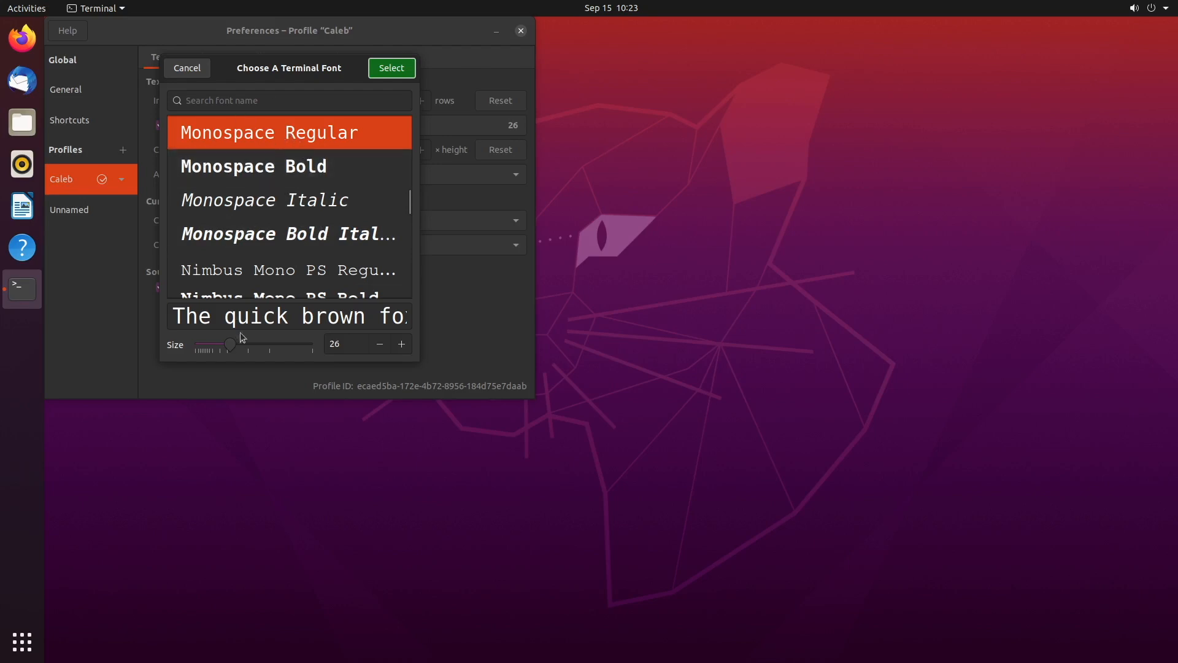
left_click(391, 67)
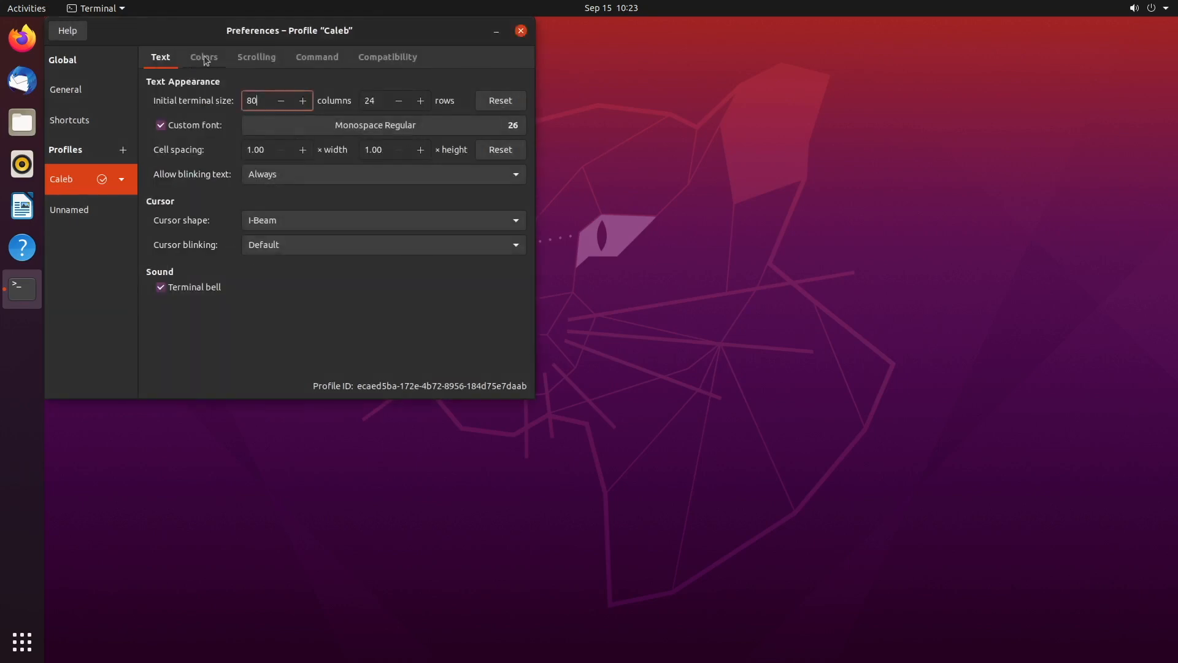
left_click(203, 56)
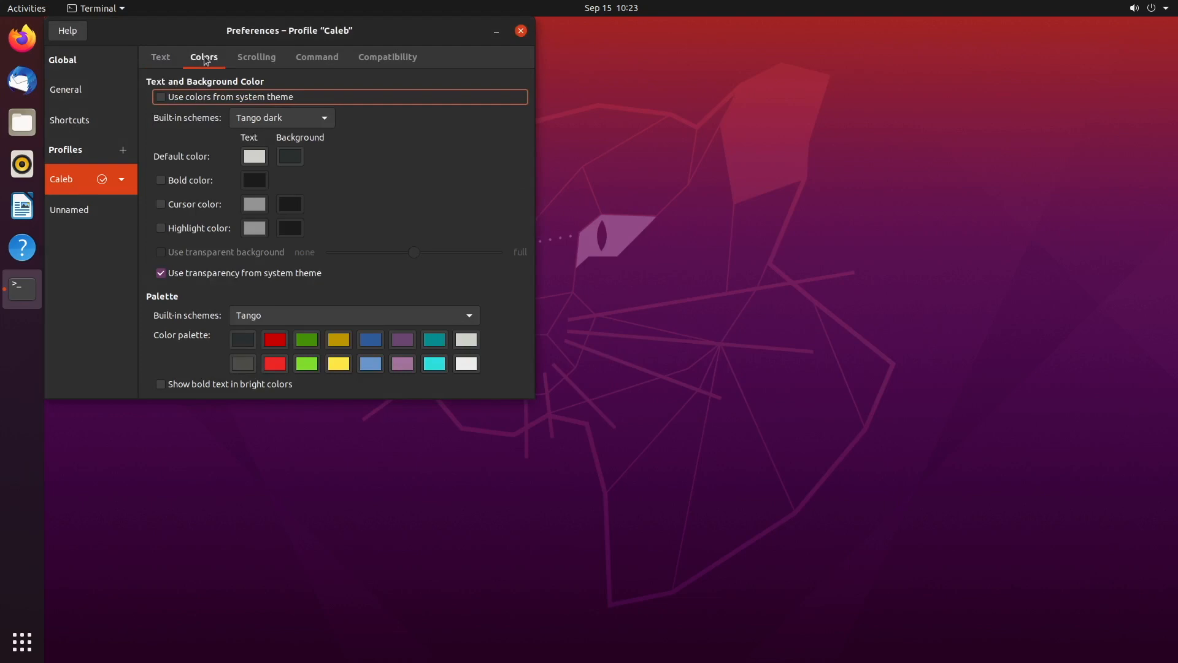
mouse_move(132, 295)
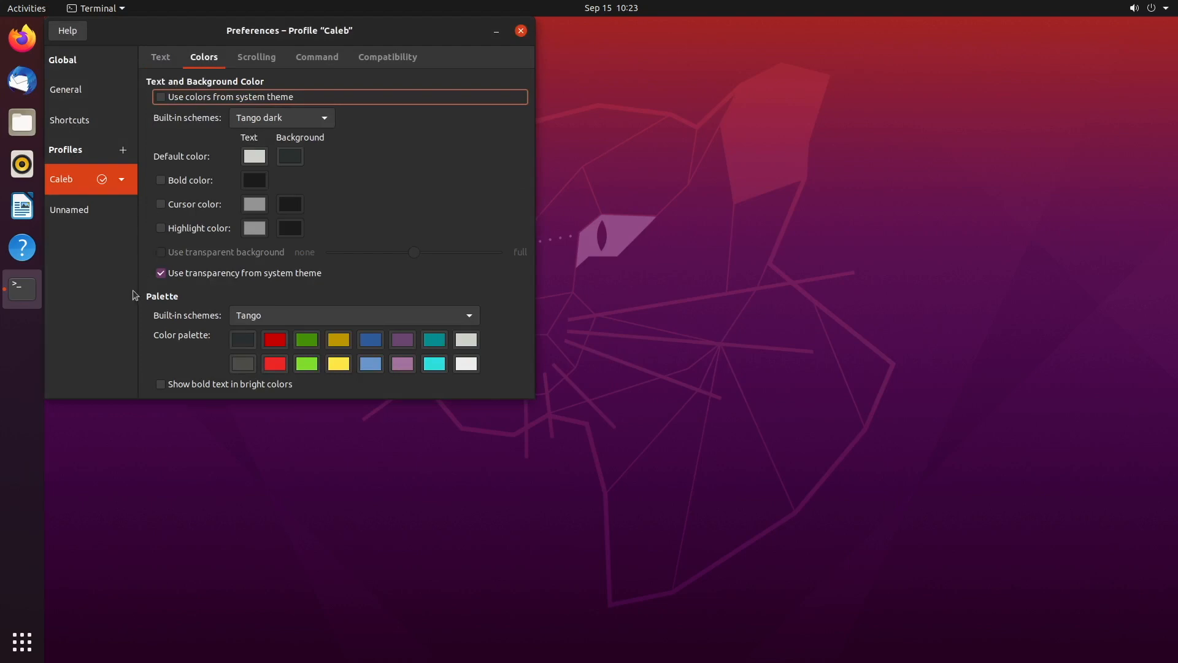
left_click(279, 118)
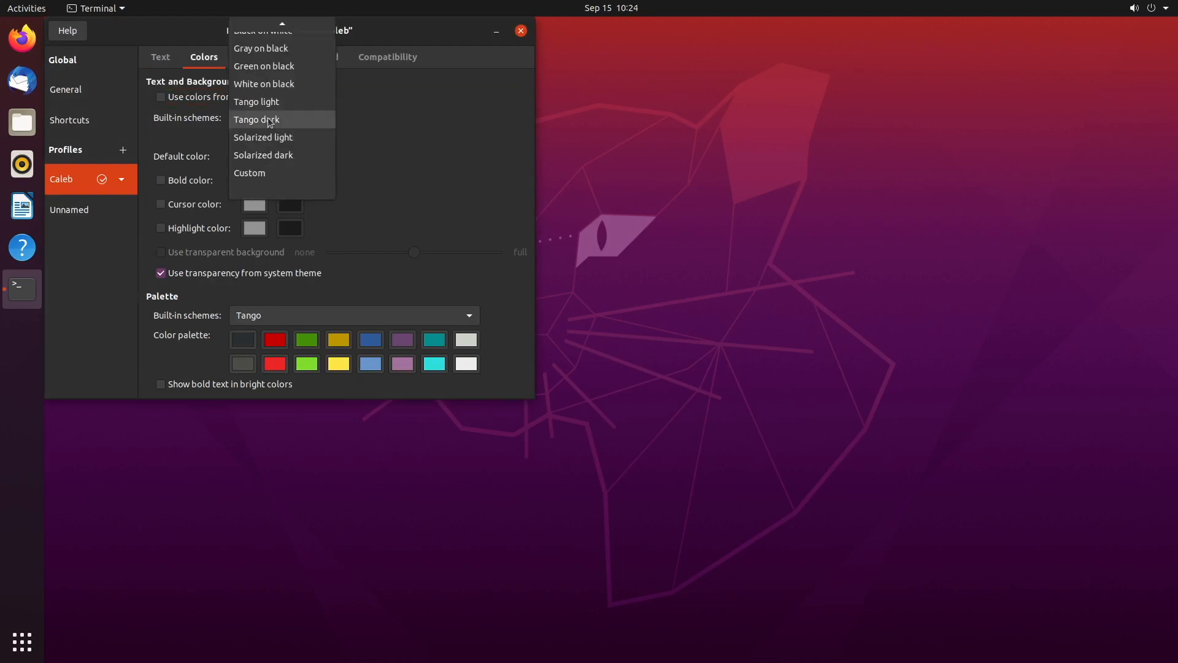
left_click(257, 119)
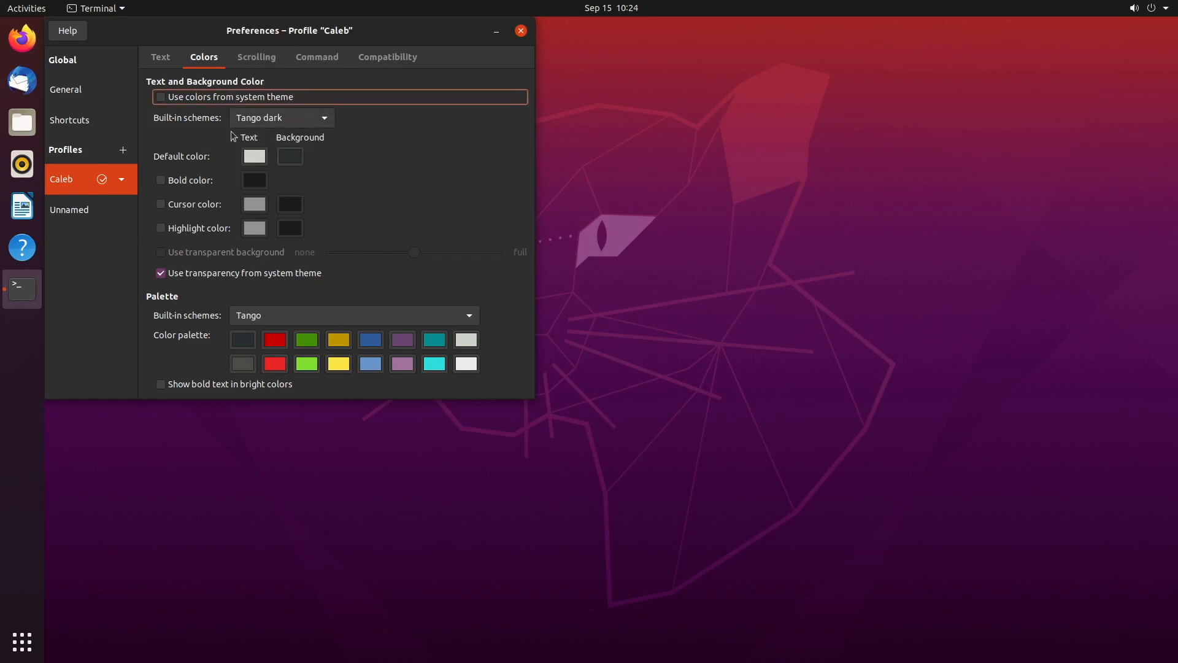
left_click(160, 58)
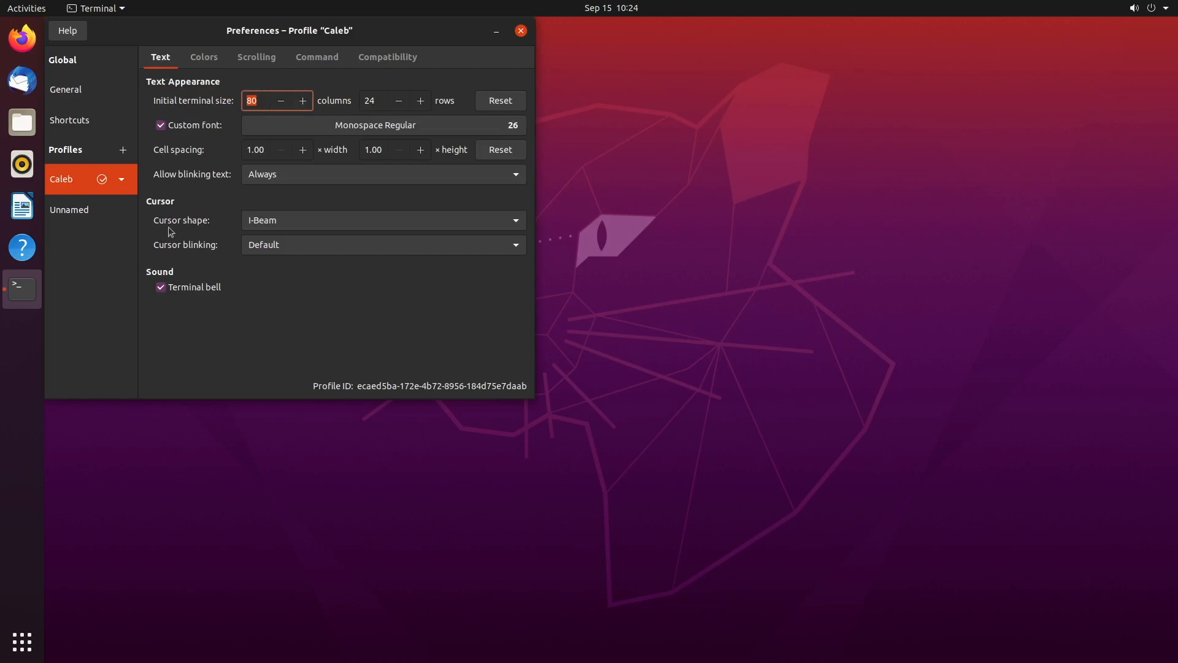
- Switch the Caleb cursor shape to Block and type 'gdfgd' in a terminal to try it
left_click(383, 219)
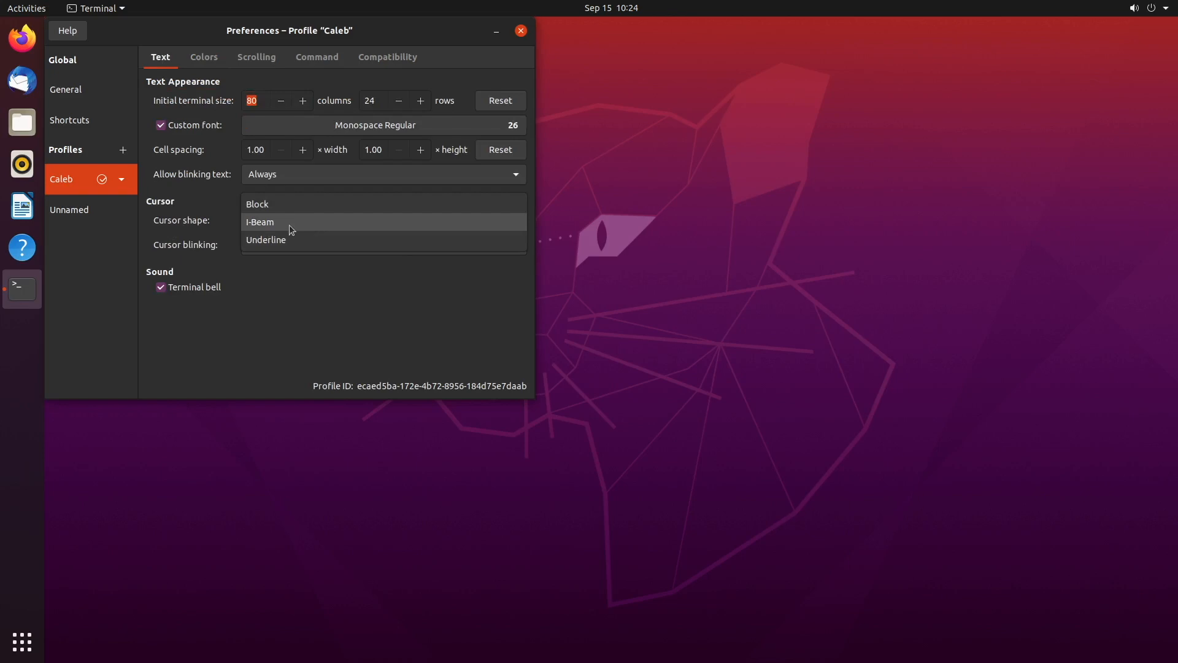
mouse_move(259, 204)
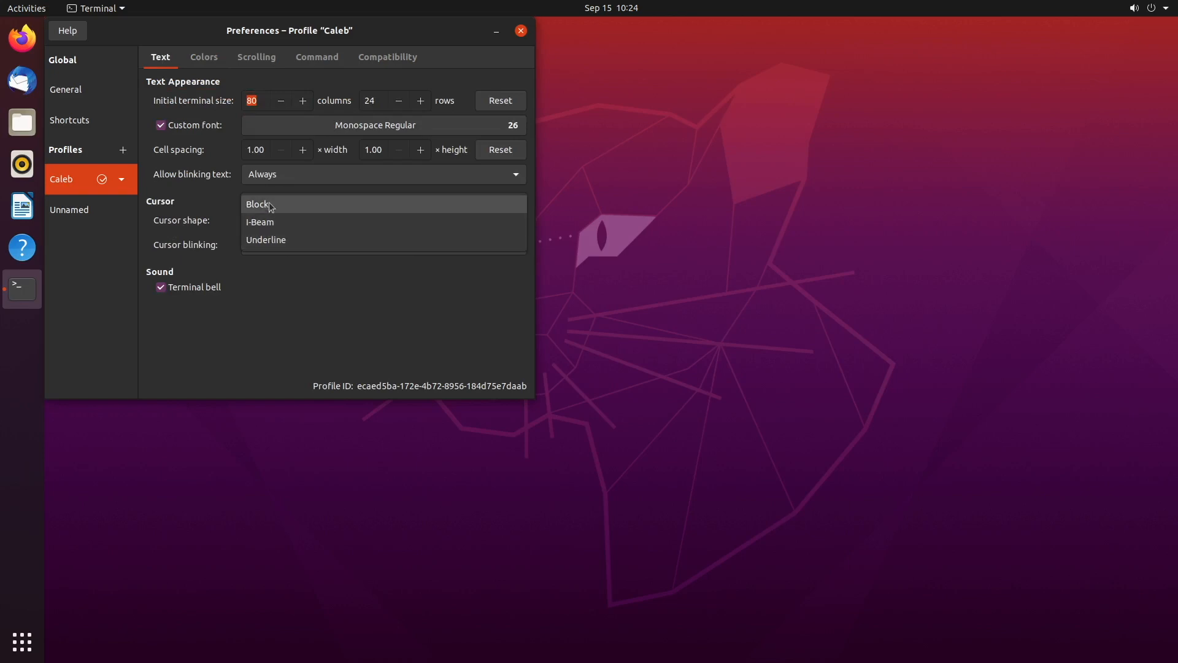
left_click(259, 204)
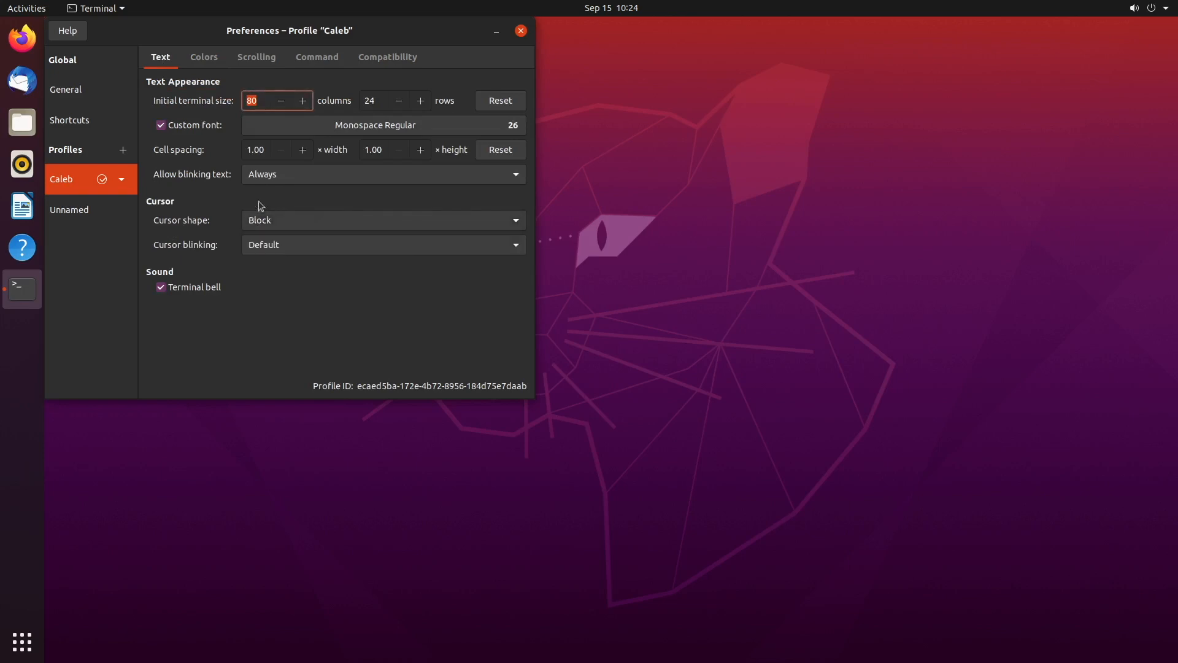
mouse_move(294, 226)
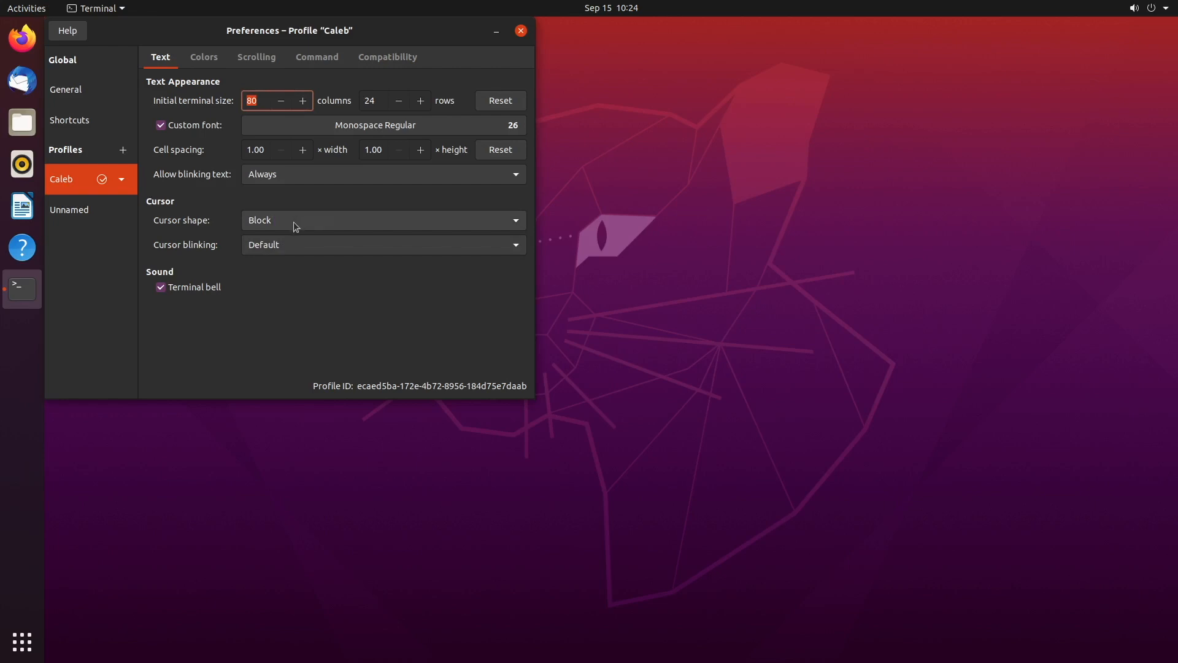
left_click(520, 30)
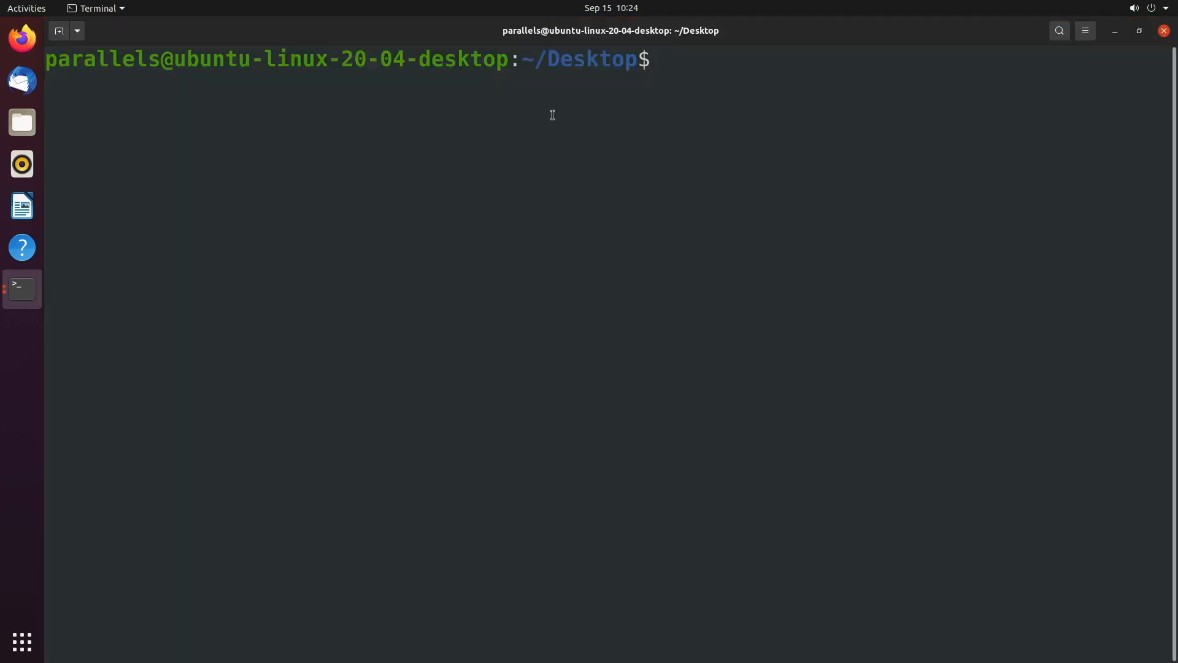
type("gdfgd")
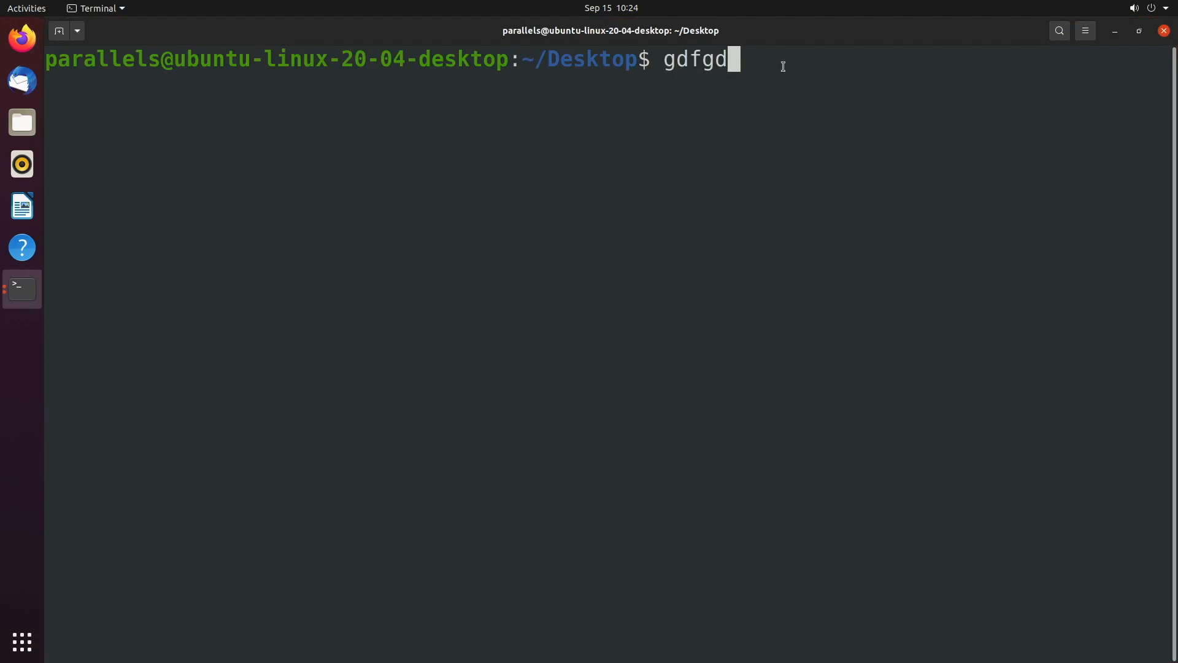
mouse_move(1164, 31)
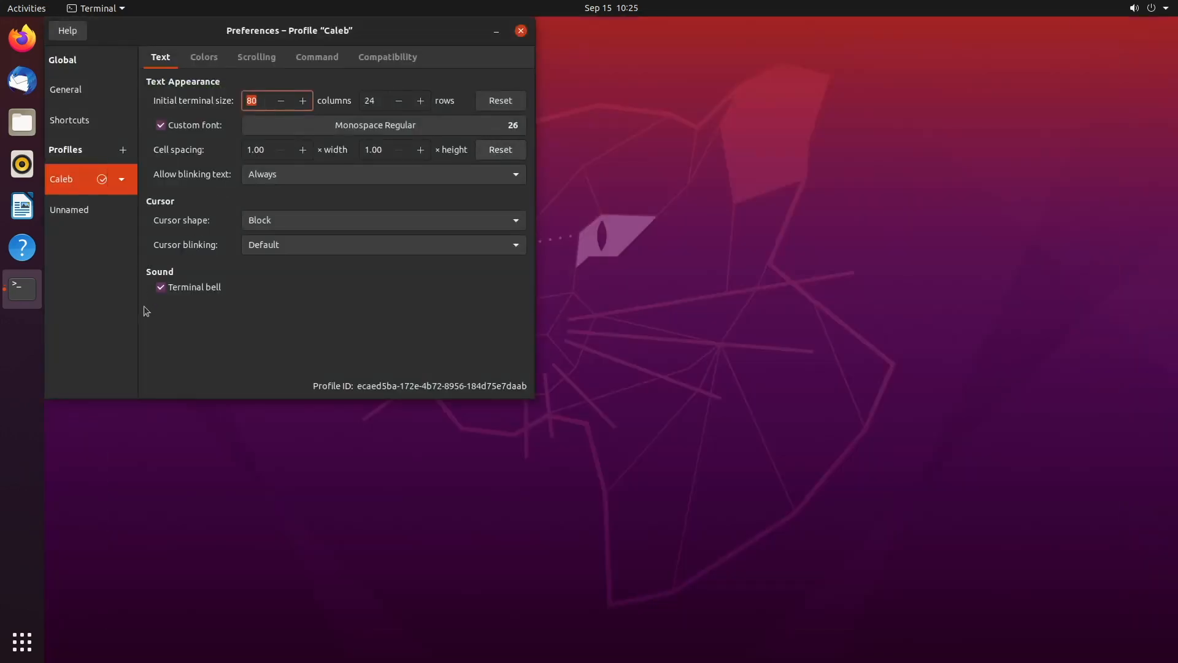
- Set the cursor shape back to I-Beam with blinking disabled
left_click(381, 220)
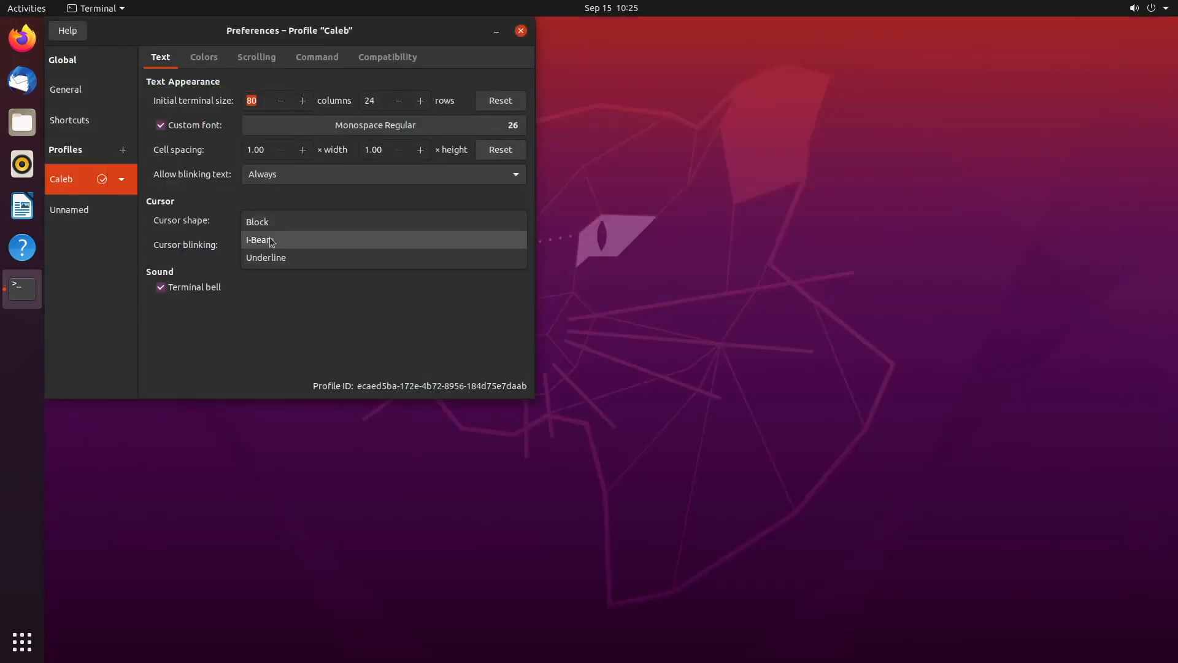
left_click(259, 239)
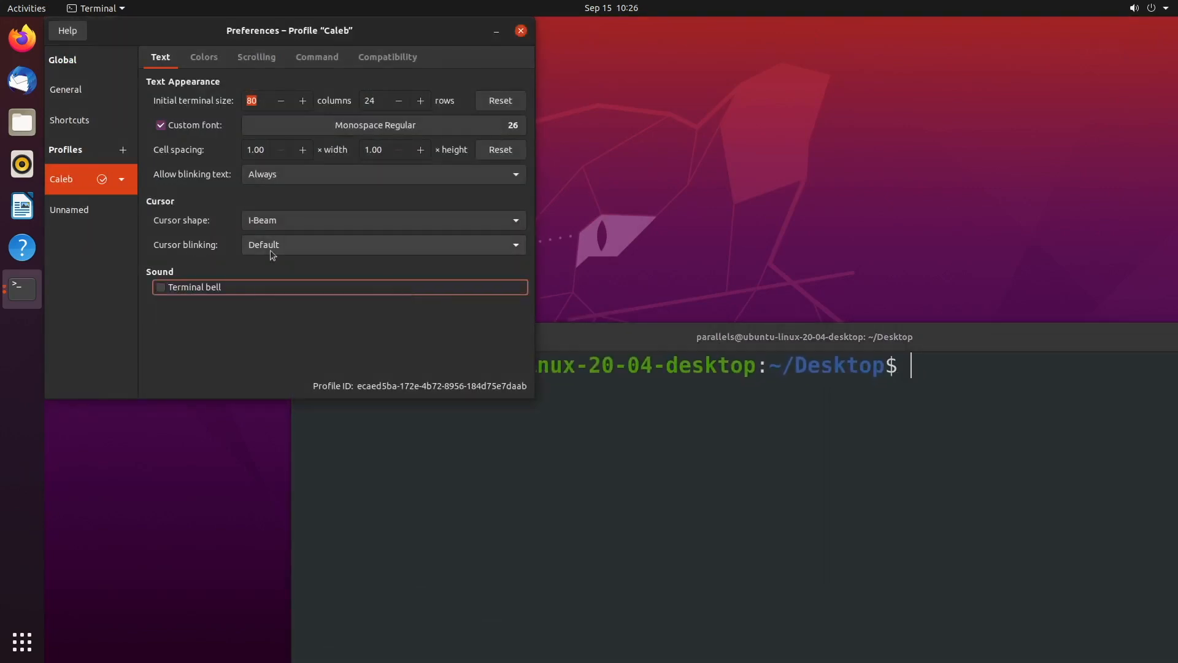
left_click(383, 244)
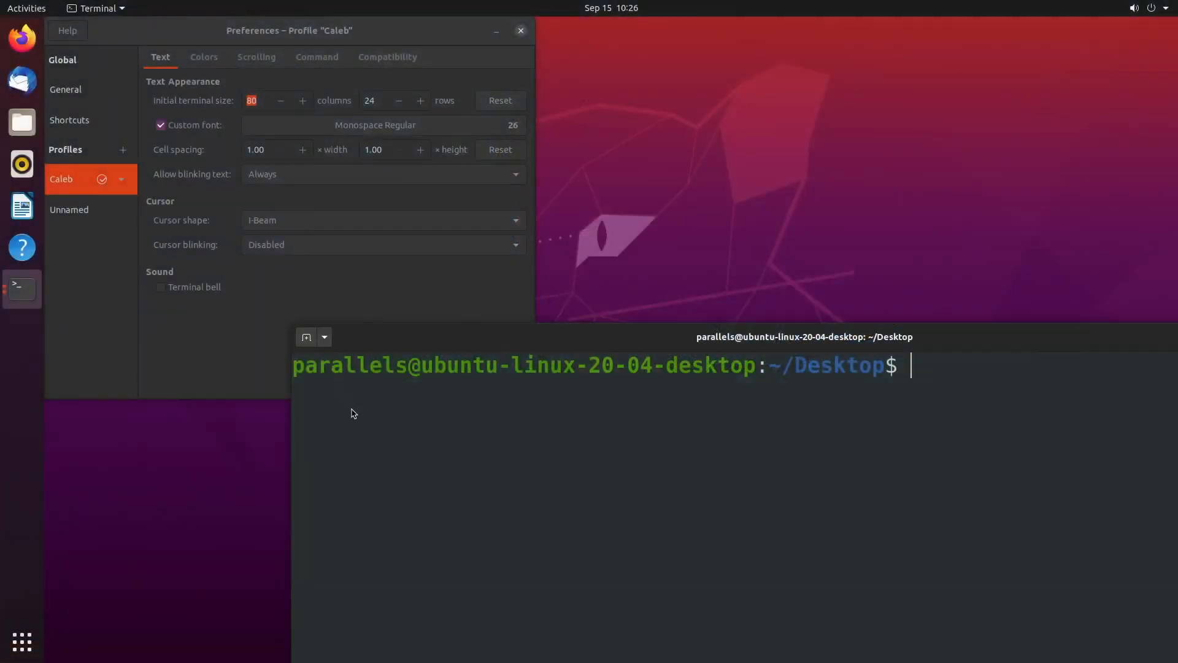
mouse_move(351, 408)
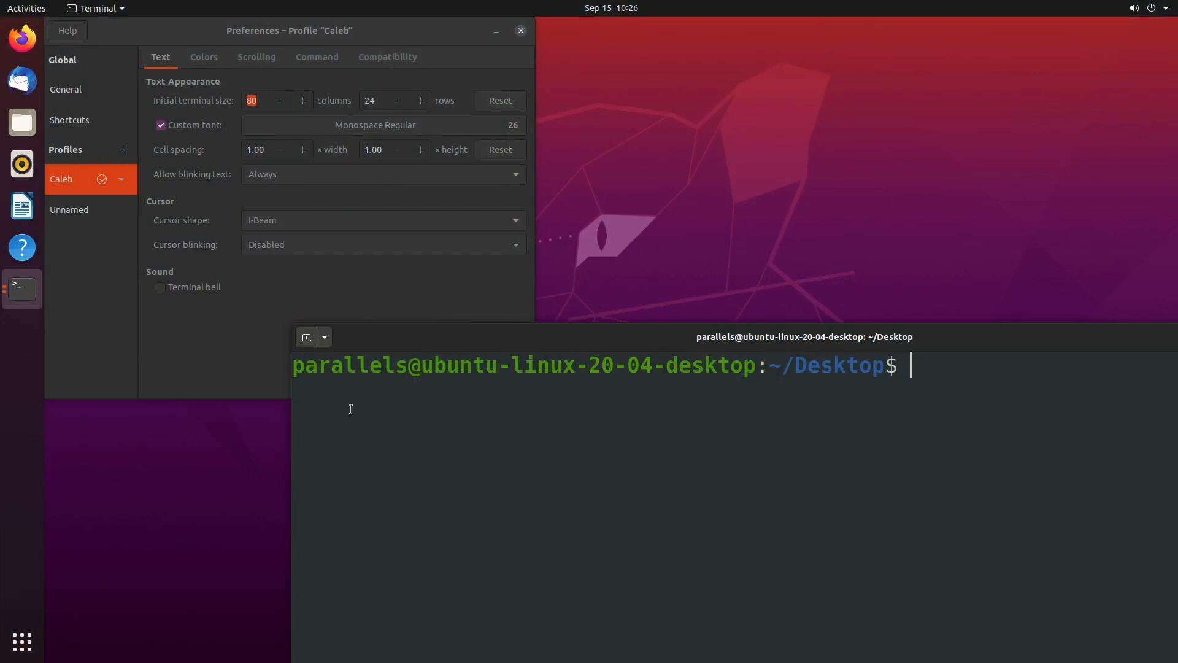
mouse_move(348, 404)
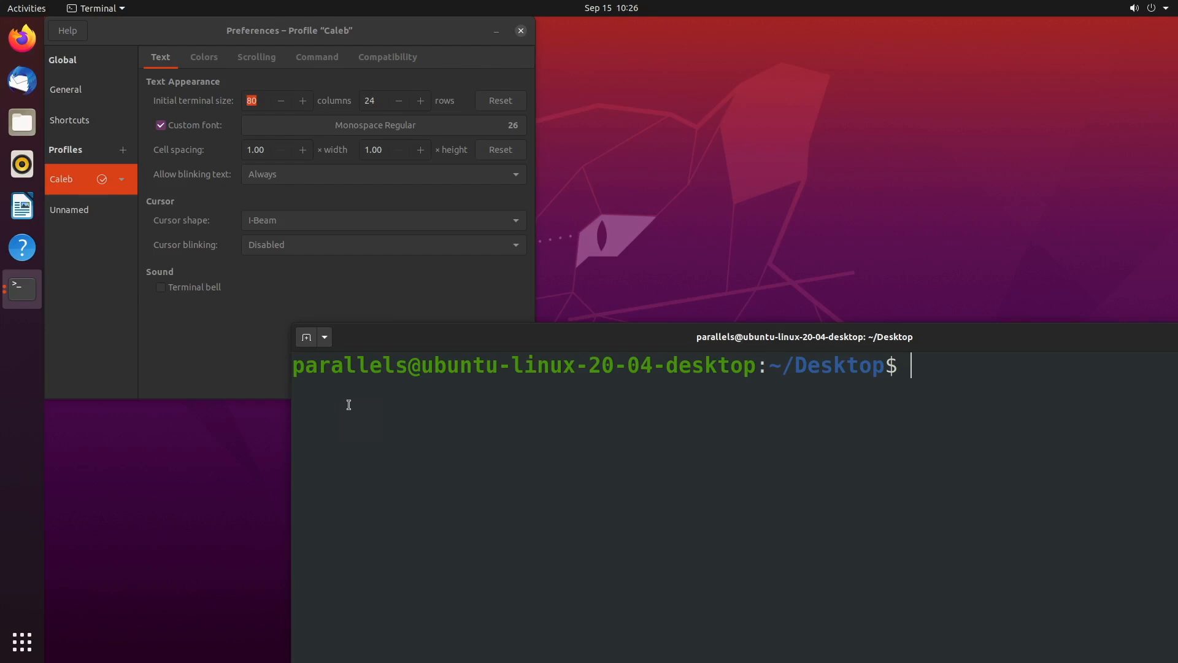
mouse_move(11, 333)
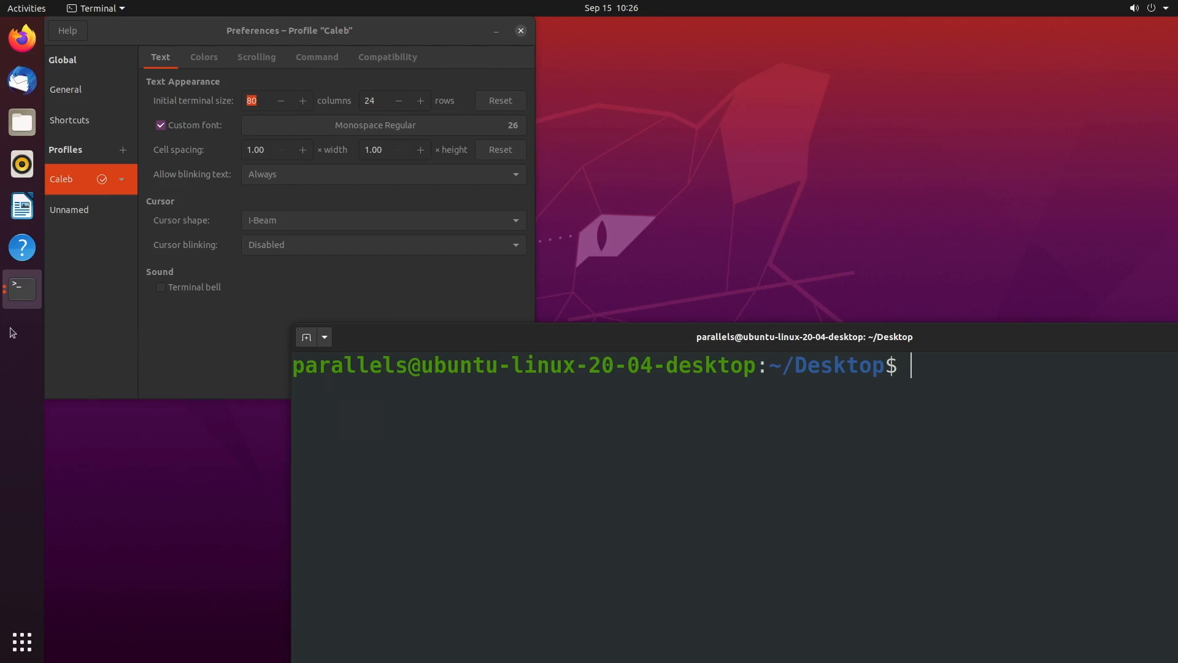
- Try the Tango light and Gray on black schemes, then keep Tango dark
left_click(203, 56)
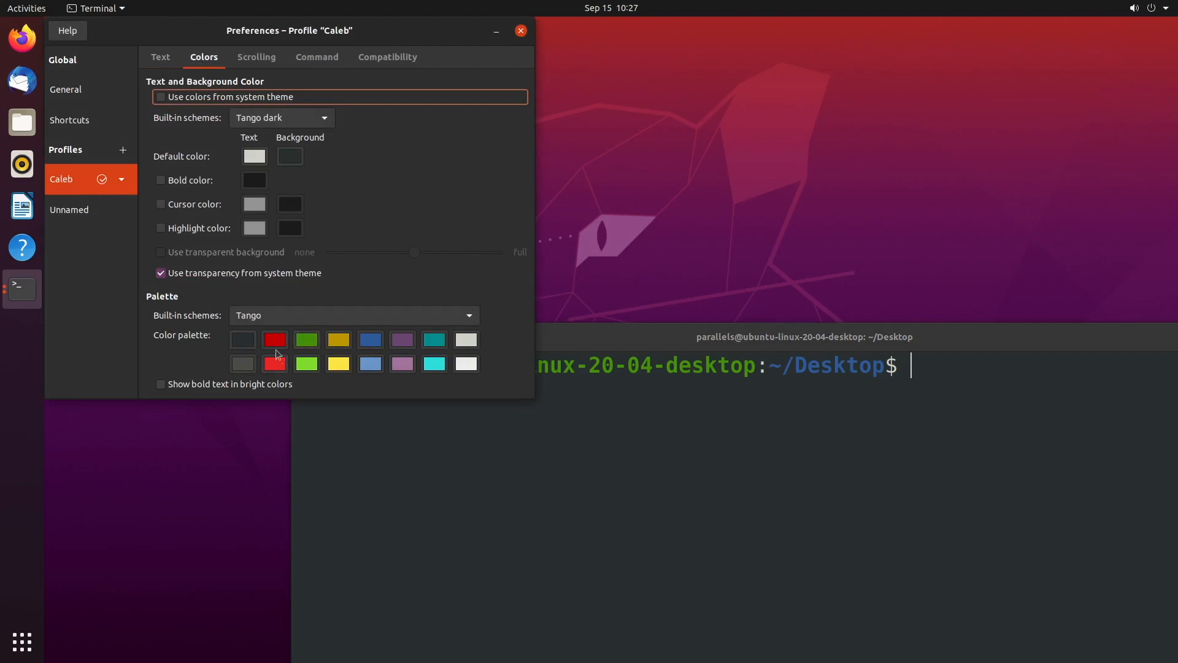
left_click(279, 118)
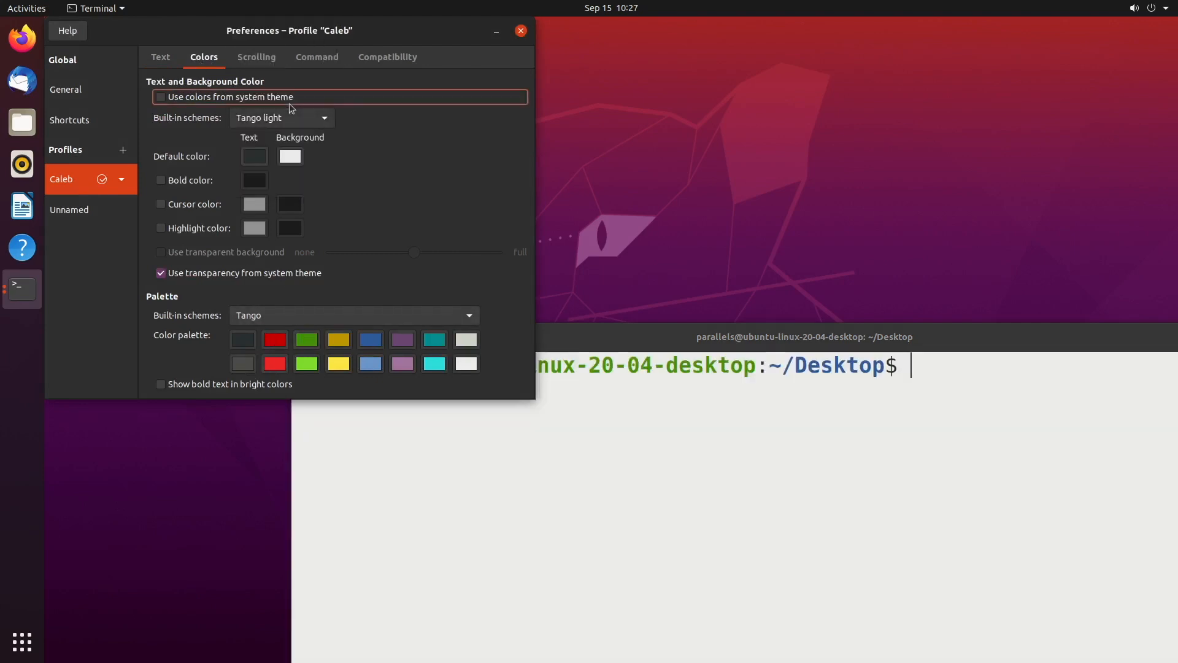
left_click(283, 118)
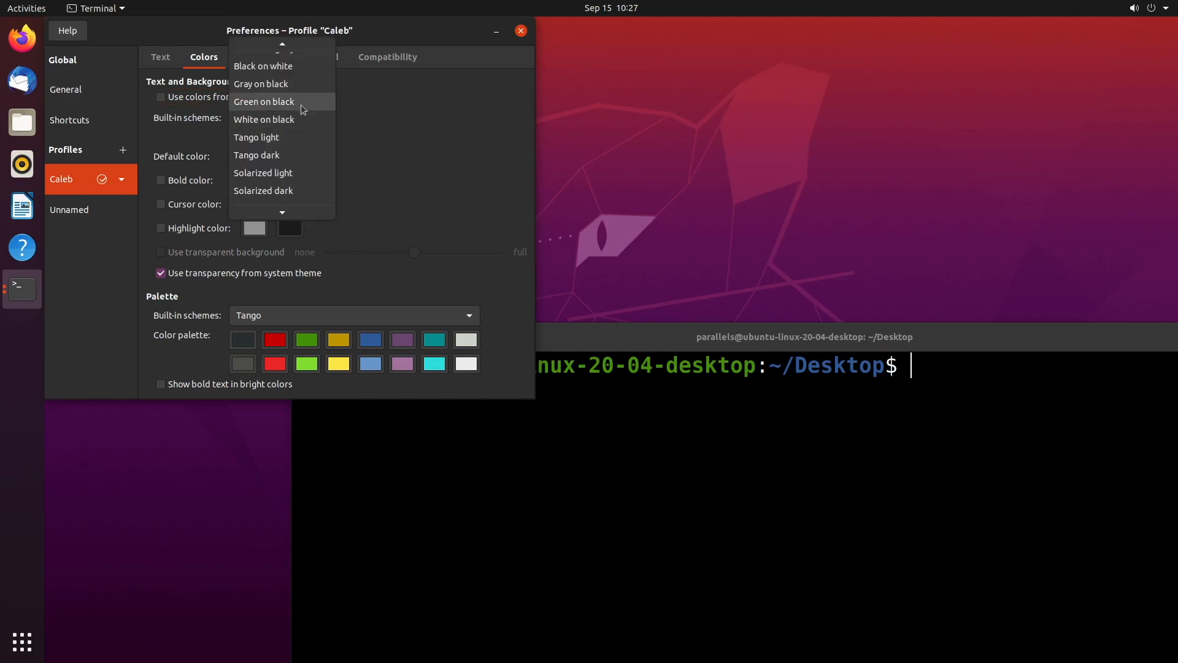
left_click(263, 83)
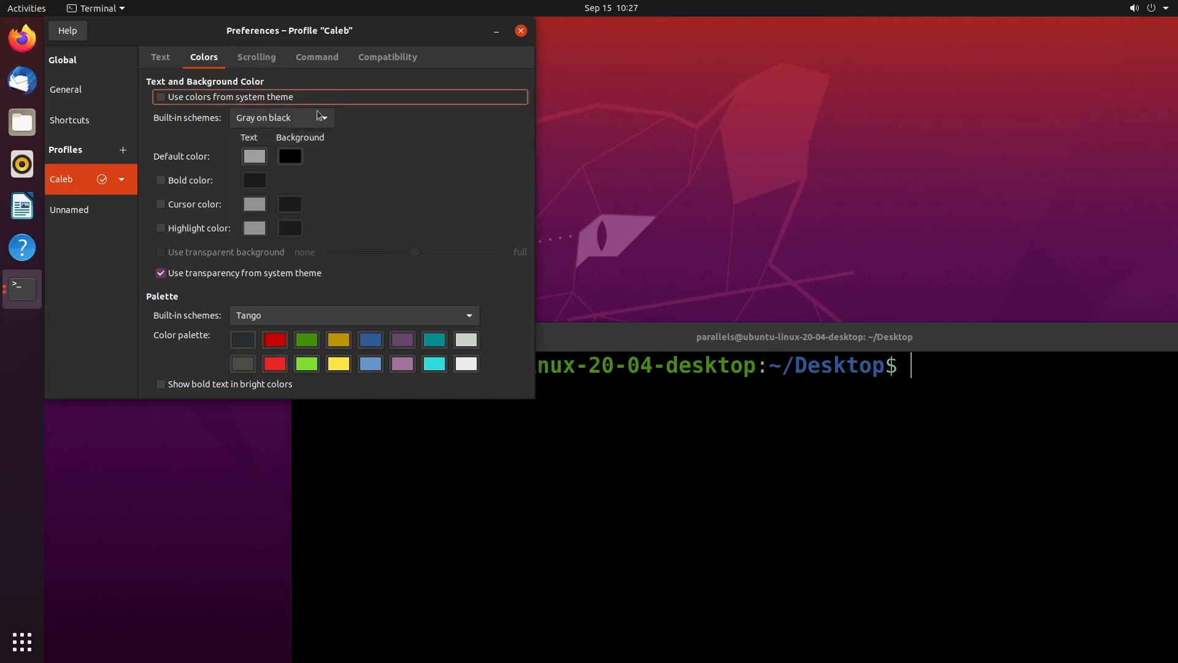
left_click(280, 118)
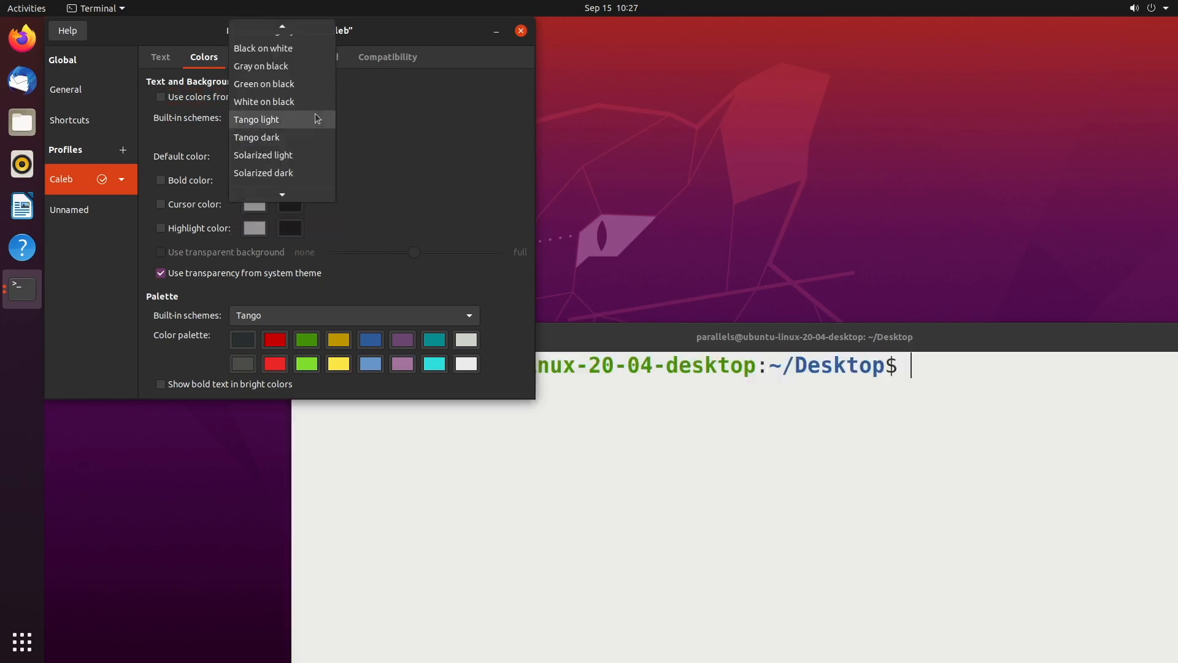
left_click(256, 136)
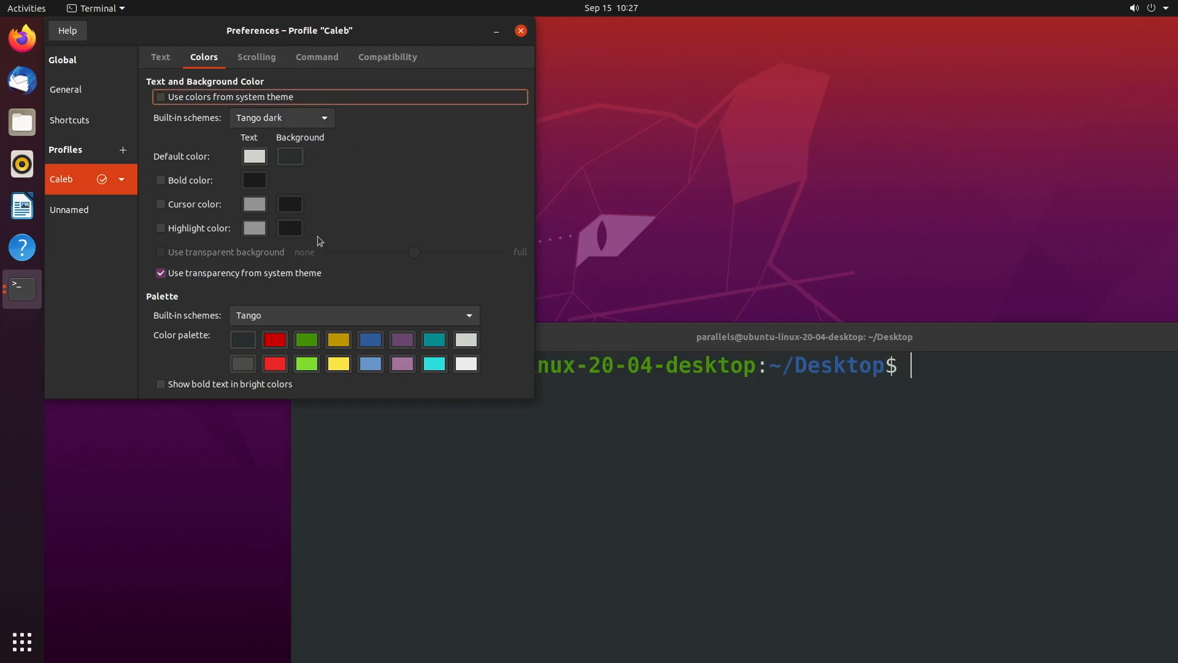